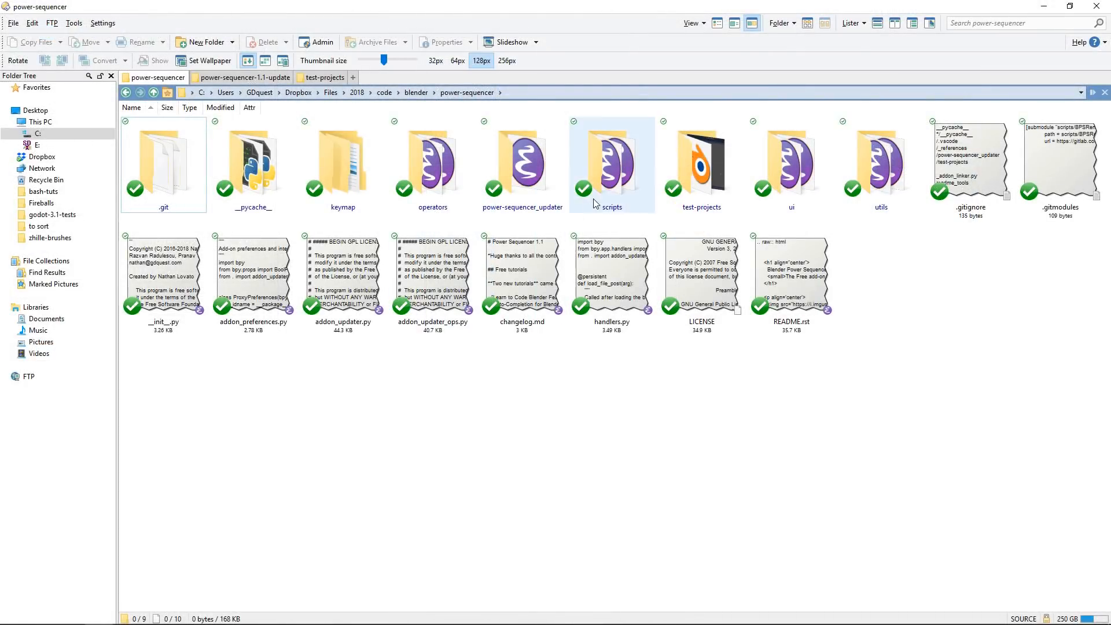
- Navigate Directory Opus into scripts > BPSRender > bpsrender to view the package's Python modules
double_click(611, 160)
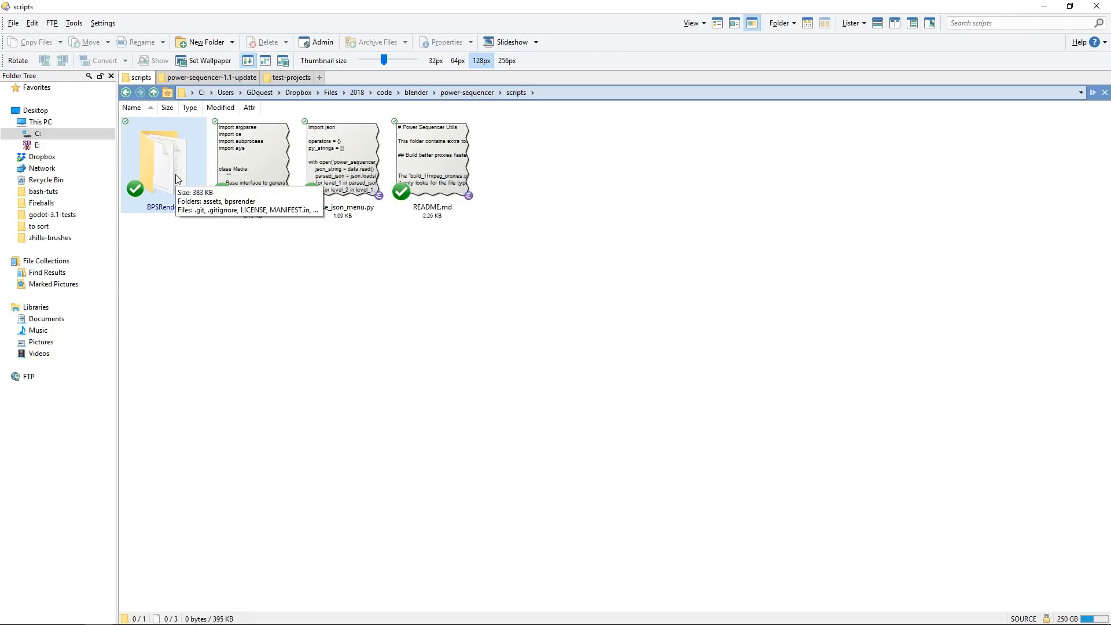
double_click(163, 153)
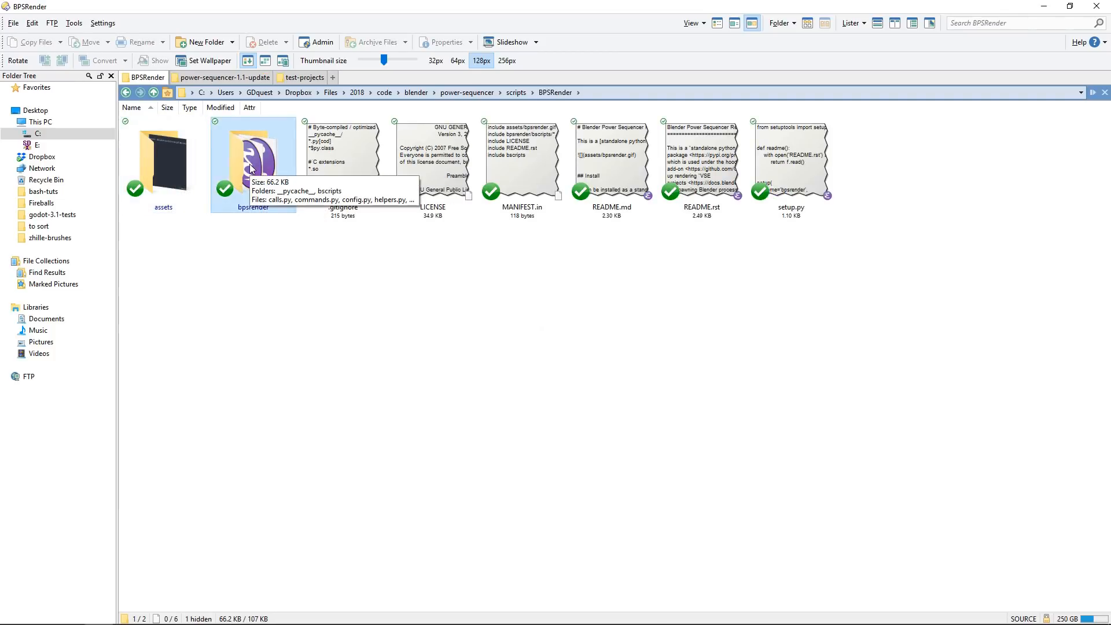
double_click(253, 160)
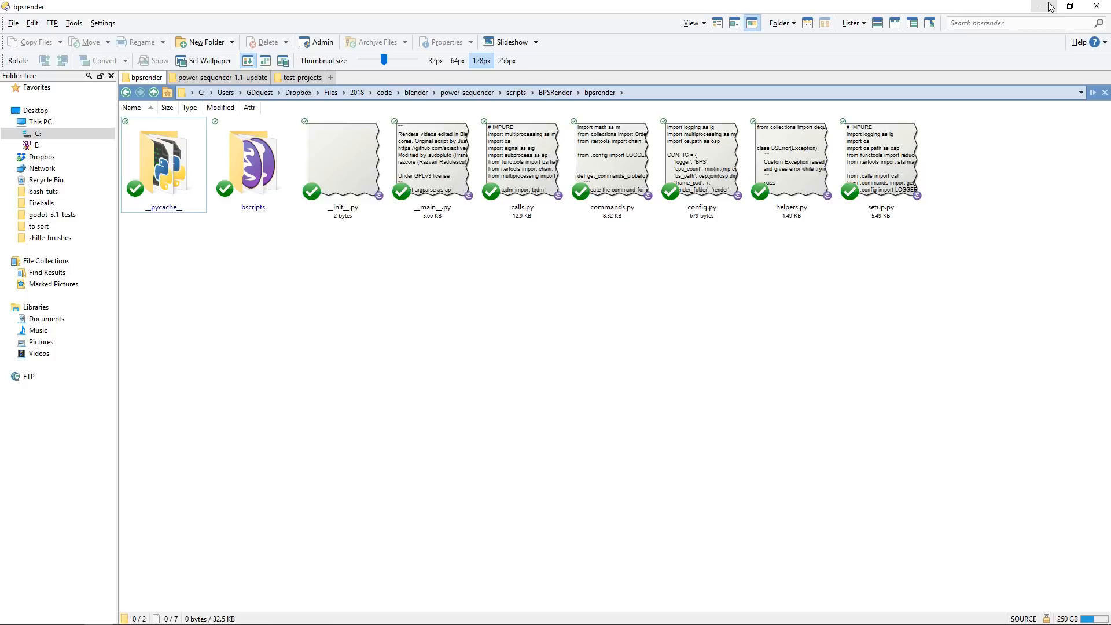
mouse_move(945, 53)
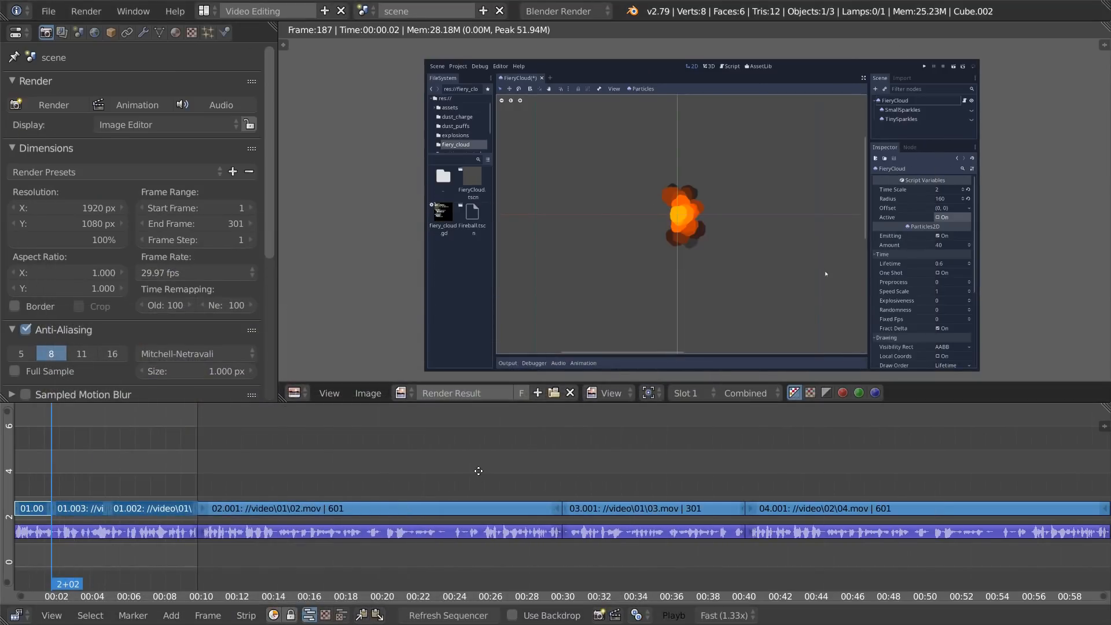
mouse_move(480, 476)
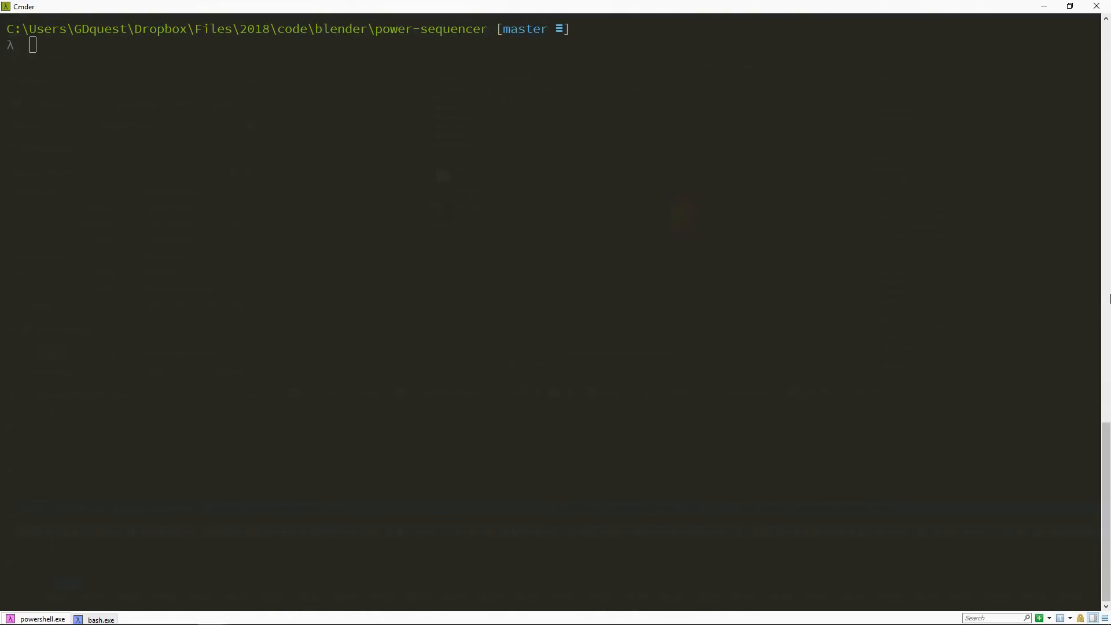
mouse_move(457, 50)
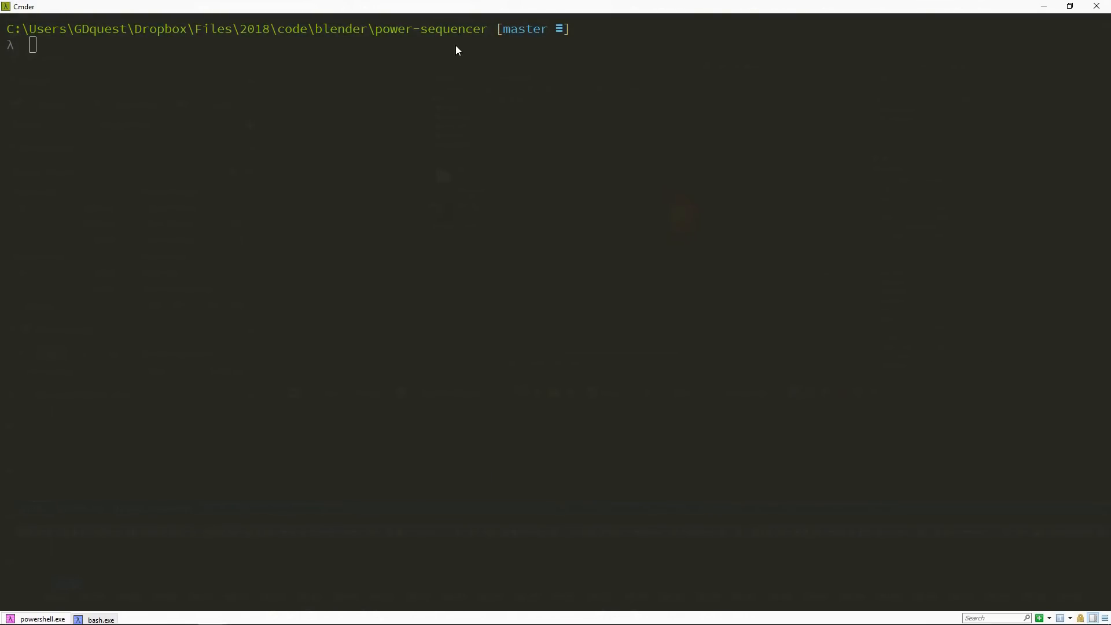
mouse_move(543, 190)
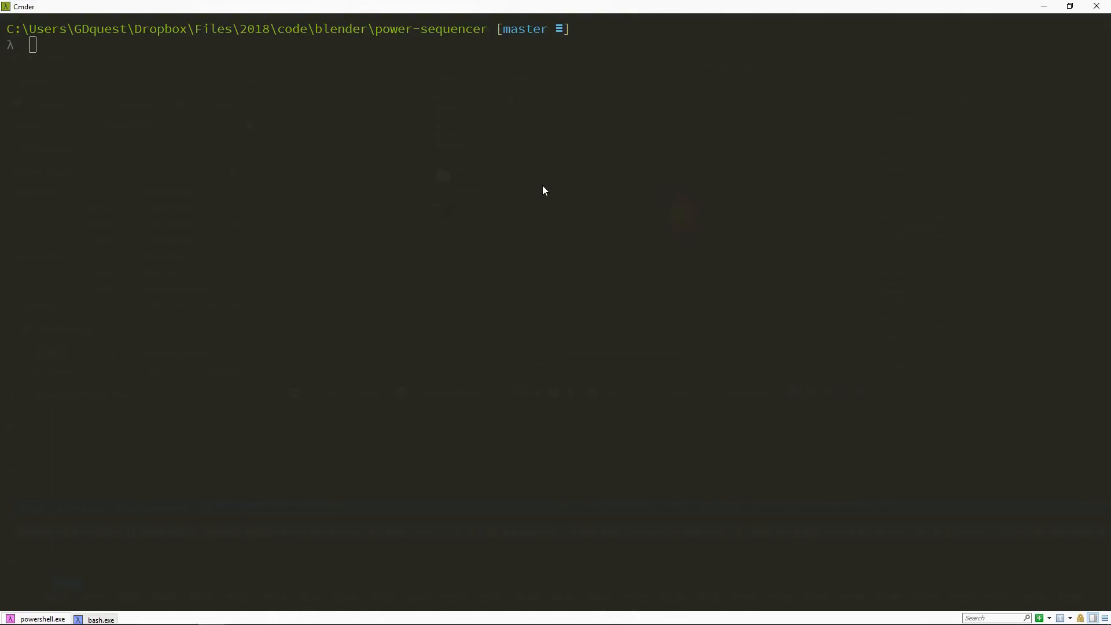
mouse_move(860, 218)
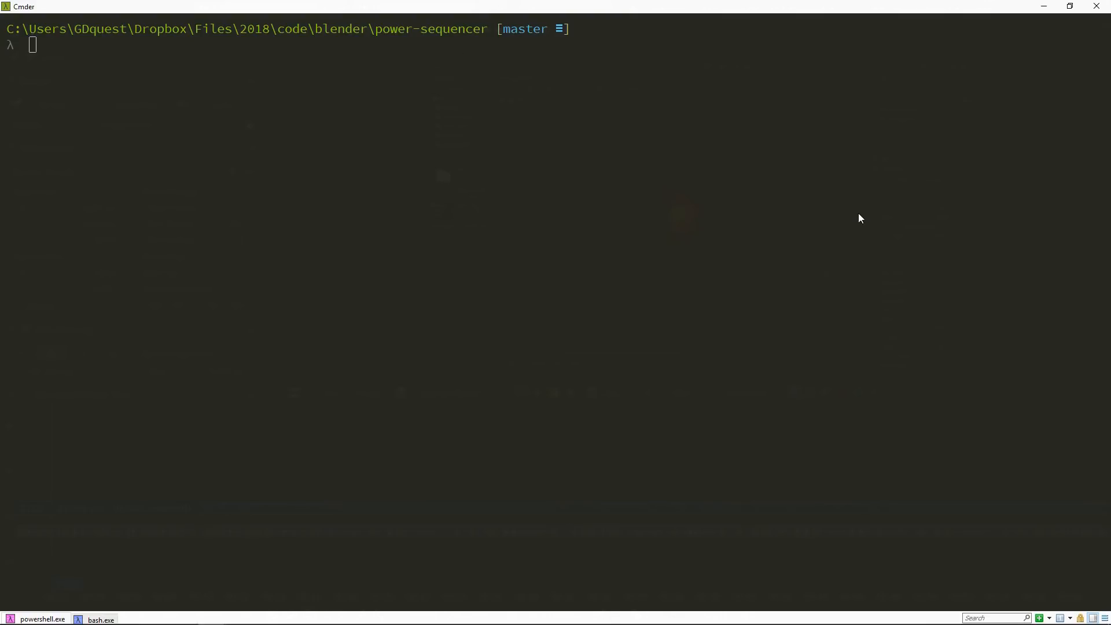
type("cd .\\scripts\\")
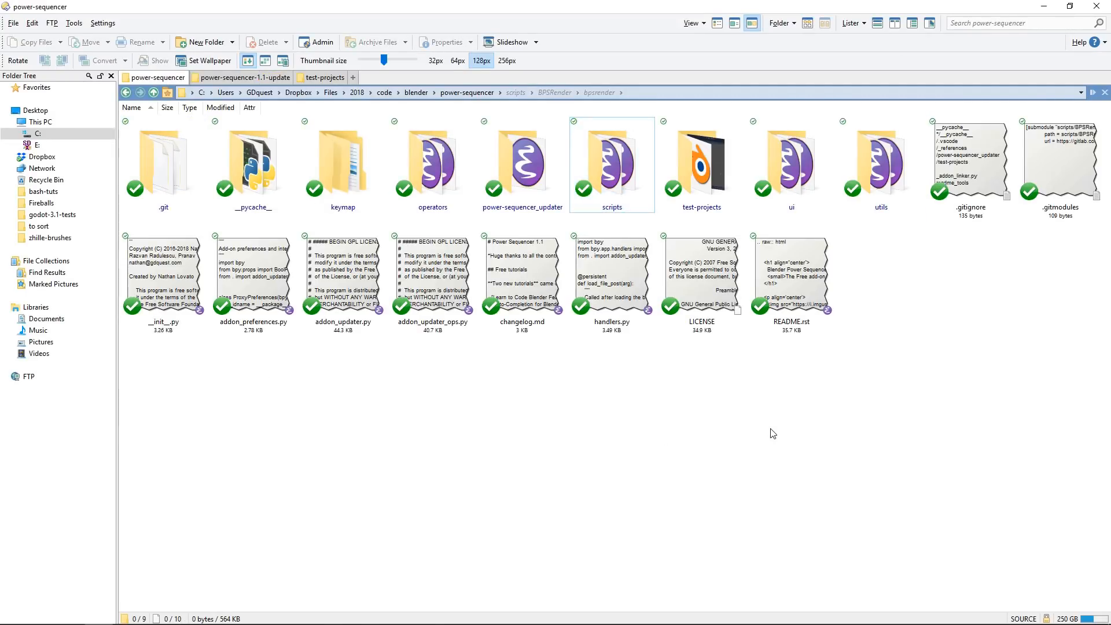
mouse_move(711, 397)
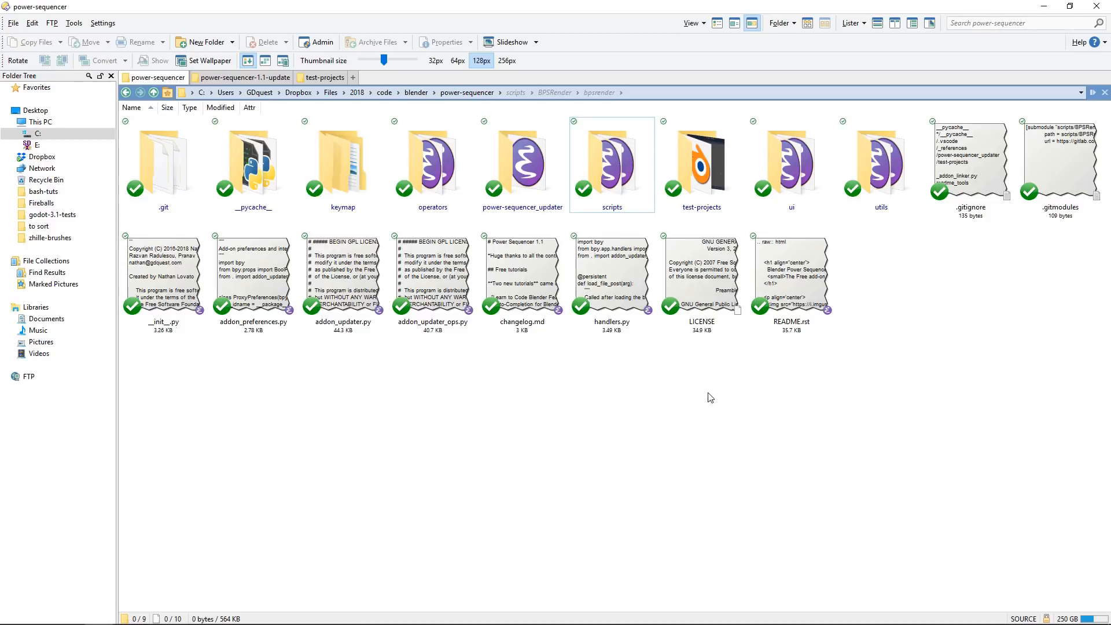
- Return to scripts > BPSRender in Directory Opus and select the bpsrender folder
double_click(611, 163)
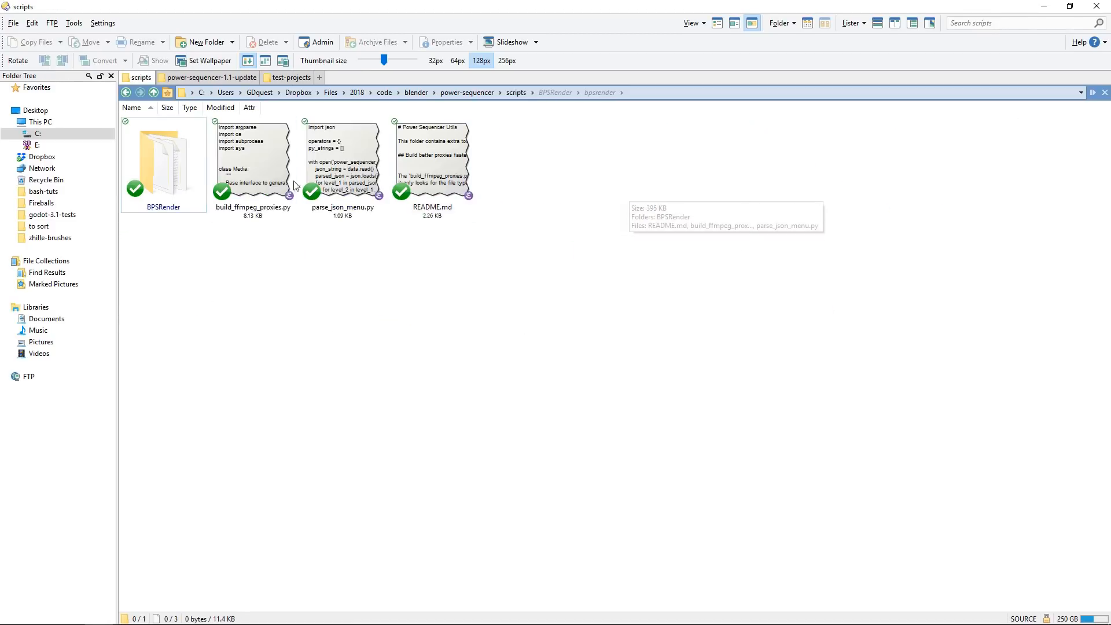
double_click(163, 156)
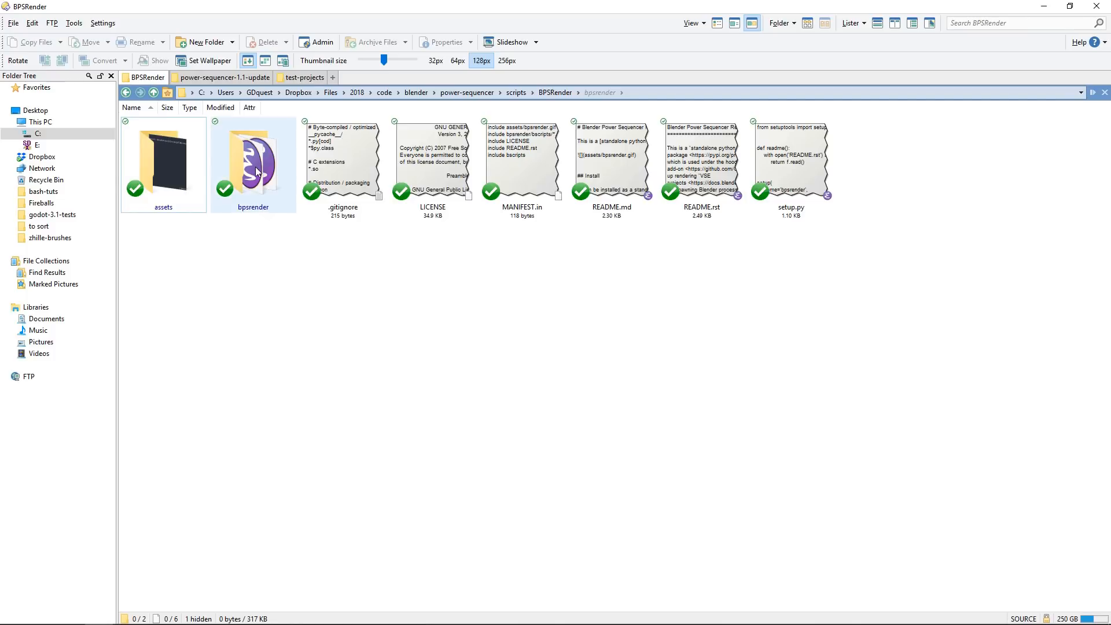
left_click(252, 163)
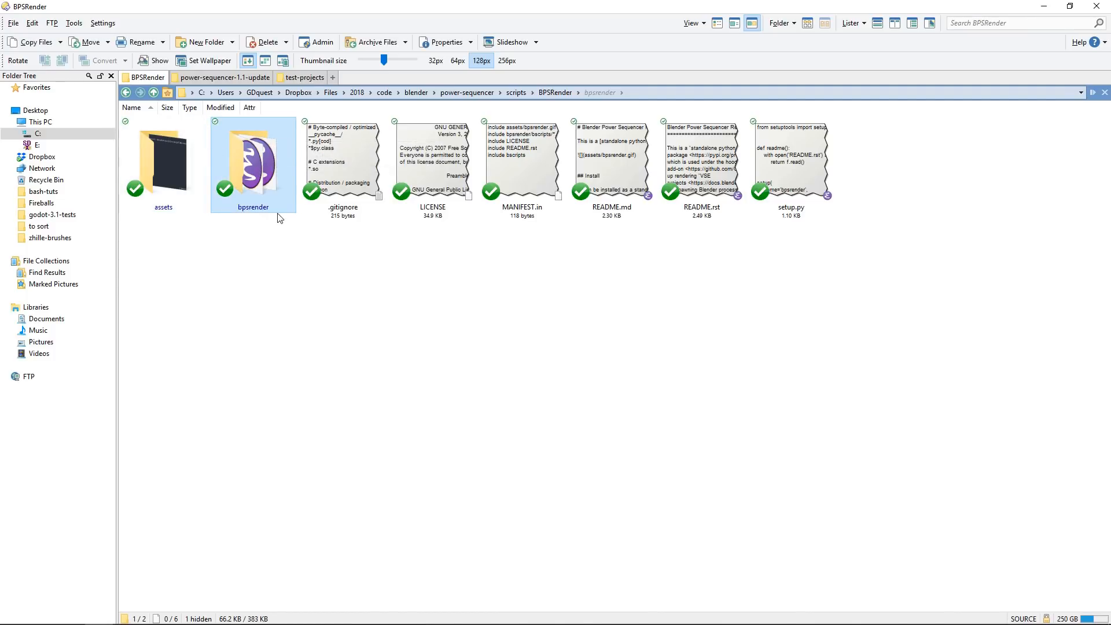
mouse_move(241, 213)
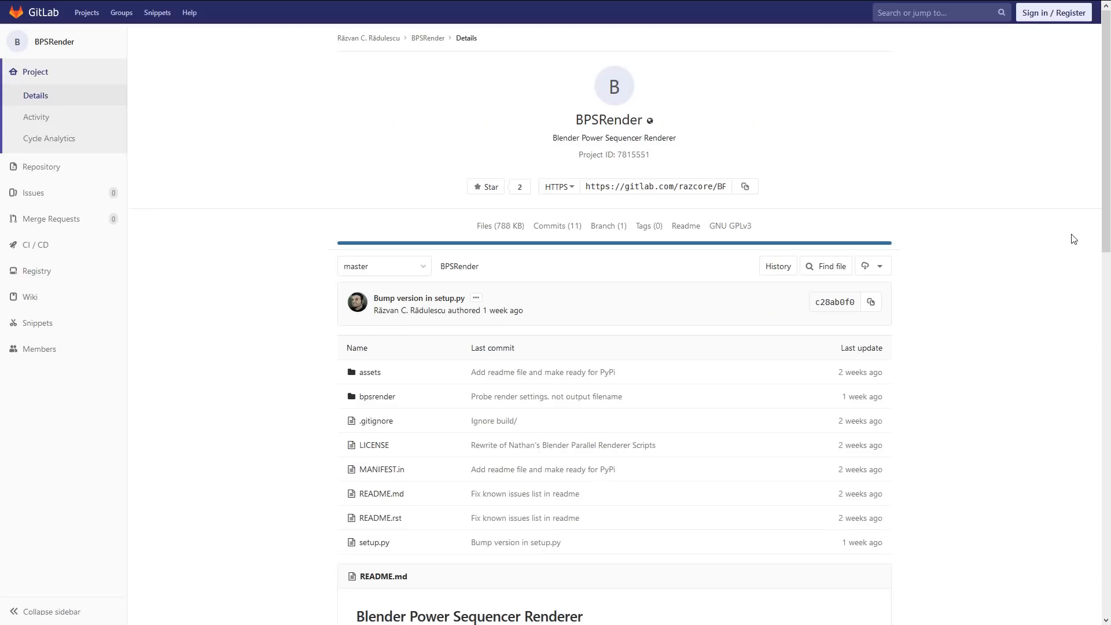
- Scroll the BPSRender GitLab page down to the README's Install and Usage sections
scroll("down", 3)
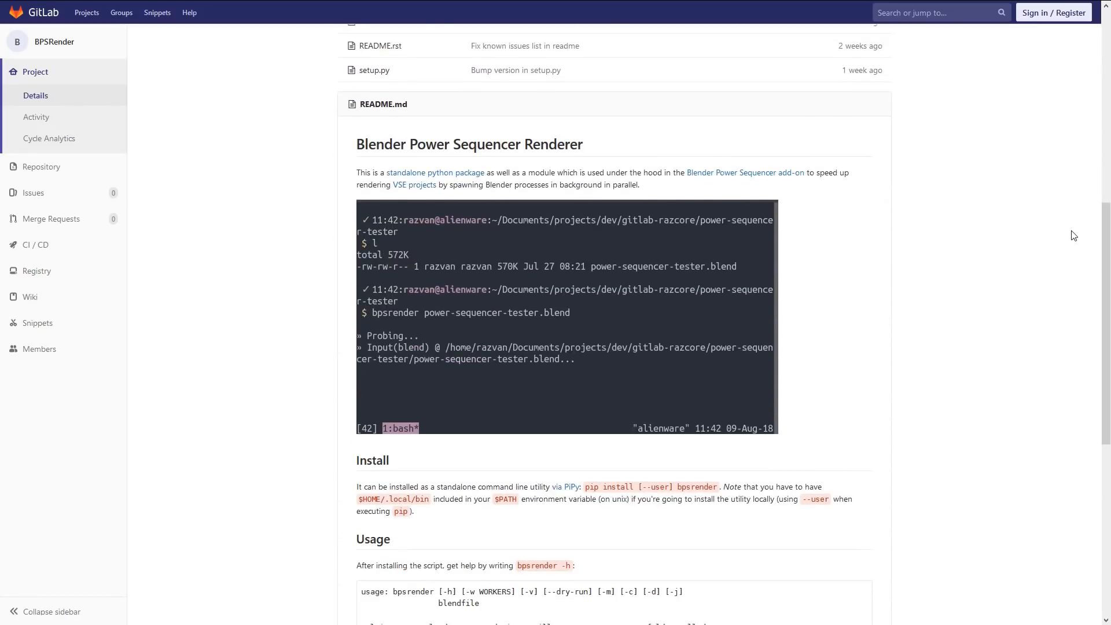
scroll("down", 3)
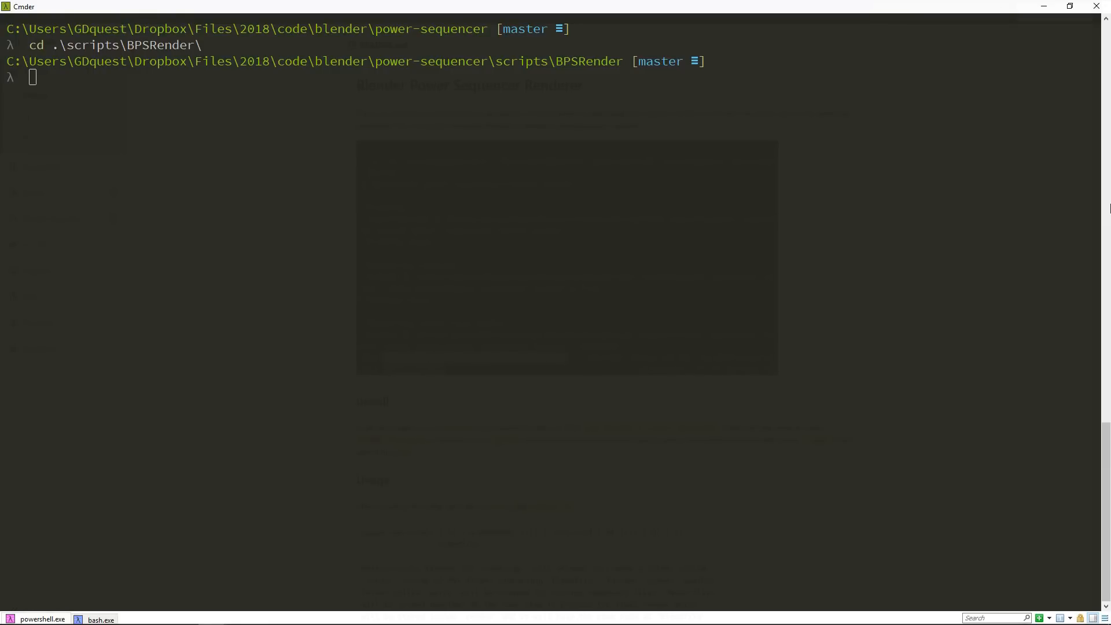
- List the BPSRender folder, then run python -m bpsrender with no arguments
type("ls")
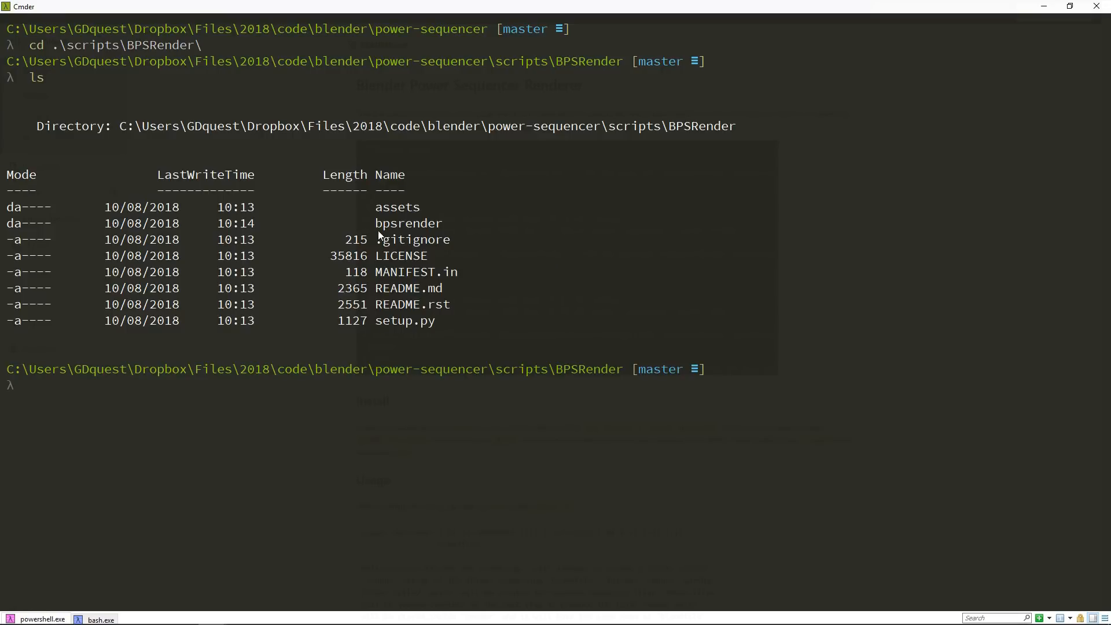
double_click(408, 222)
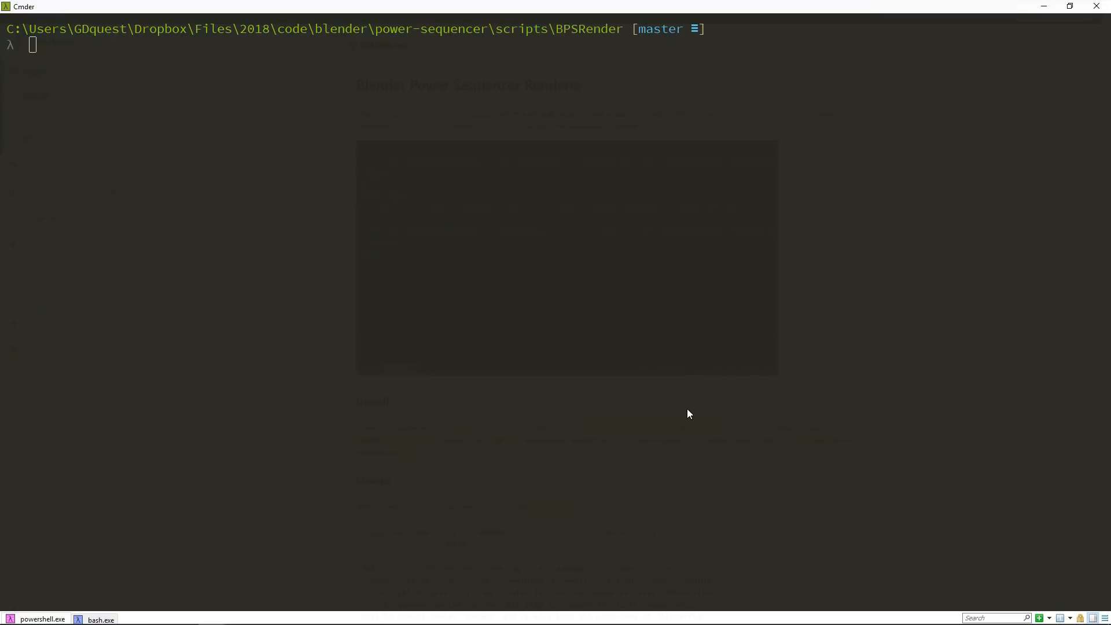
type("python")
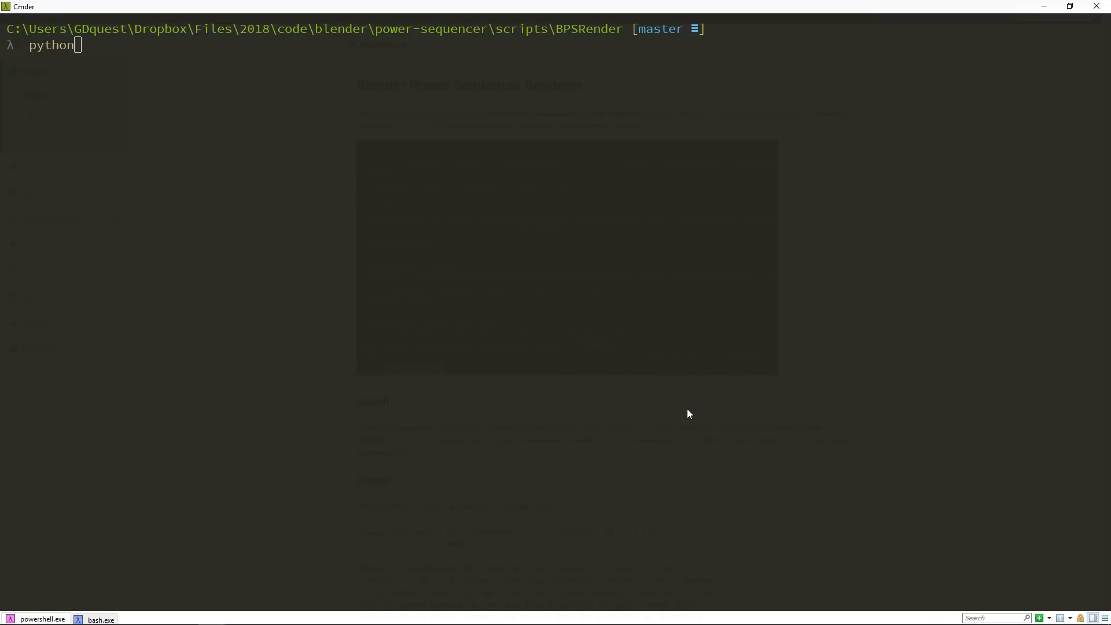
type("-m")
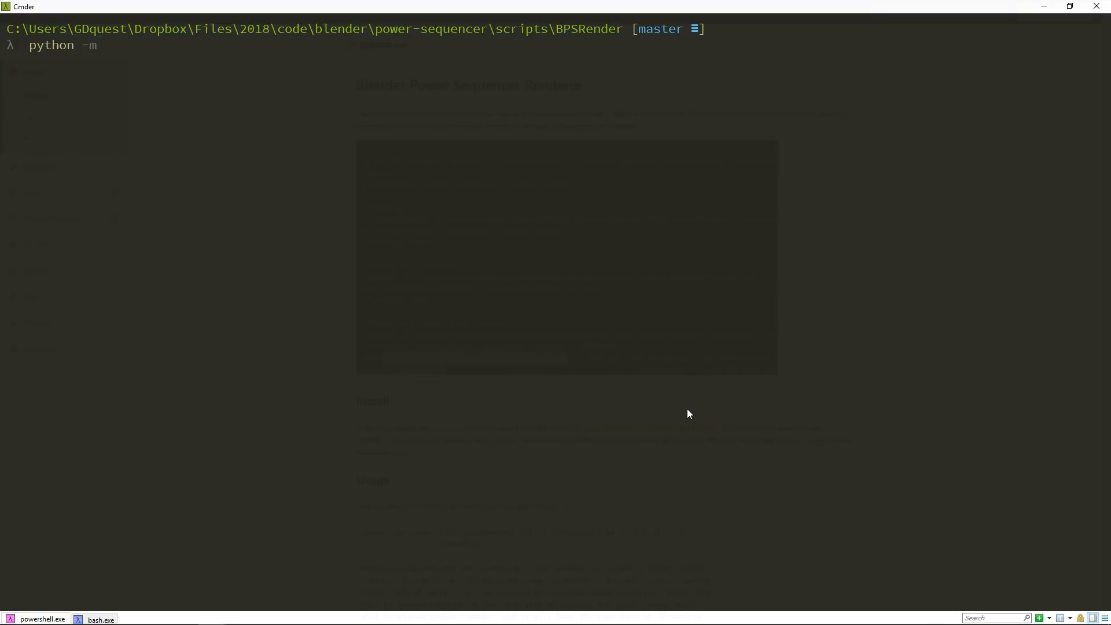
type("bpsre")
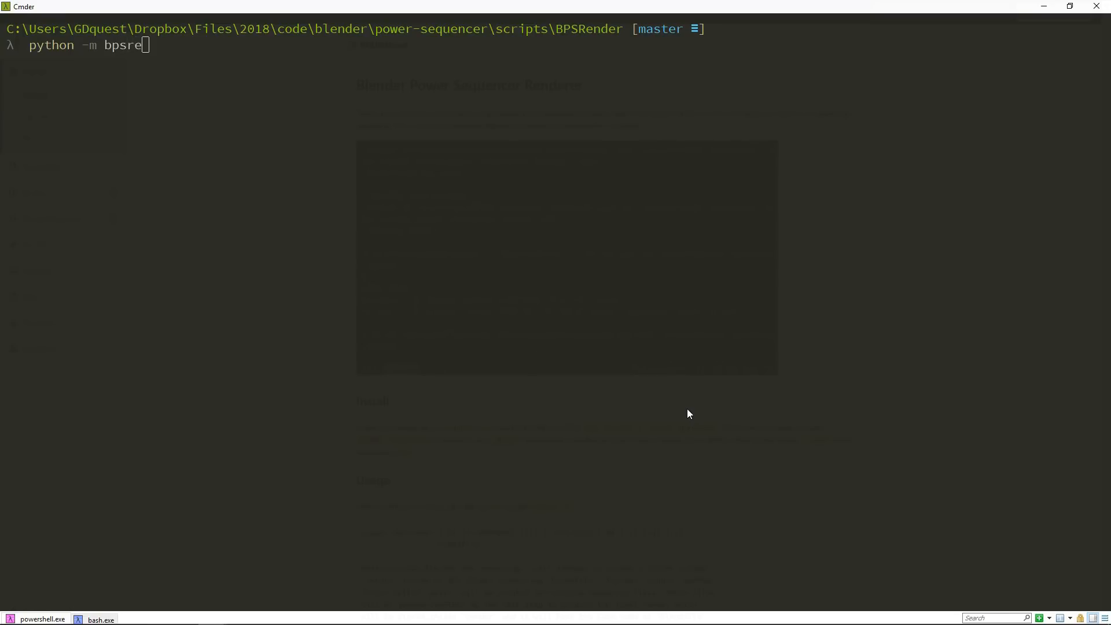
type("nder")
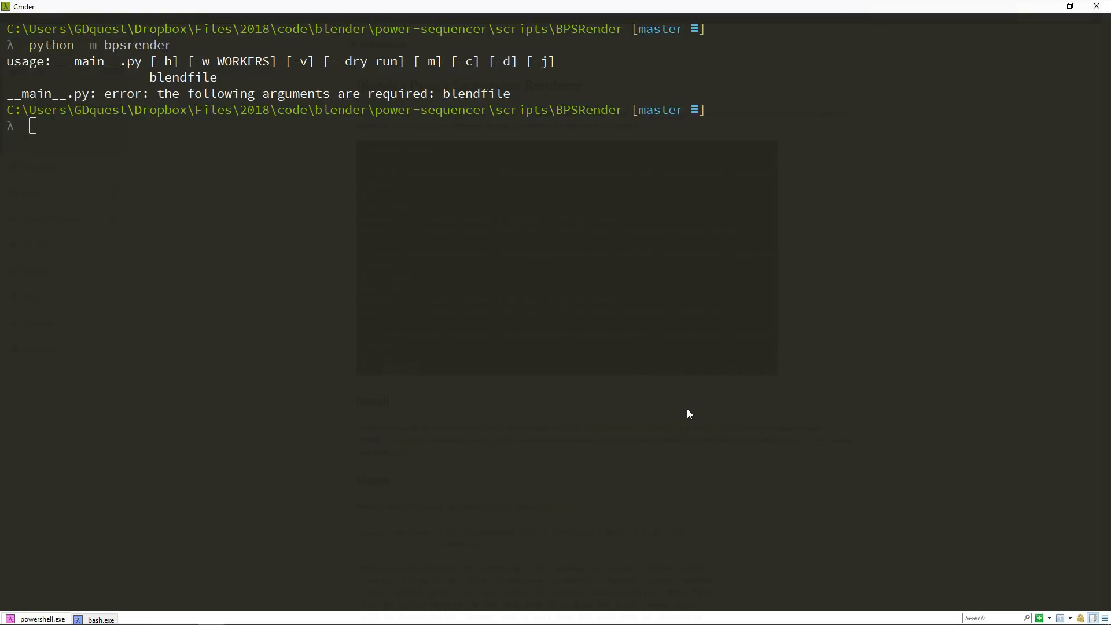
mouse_move(280, 286)
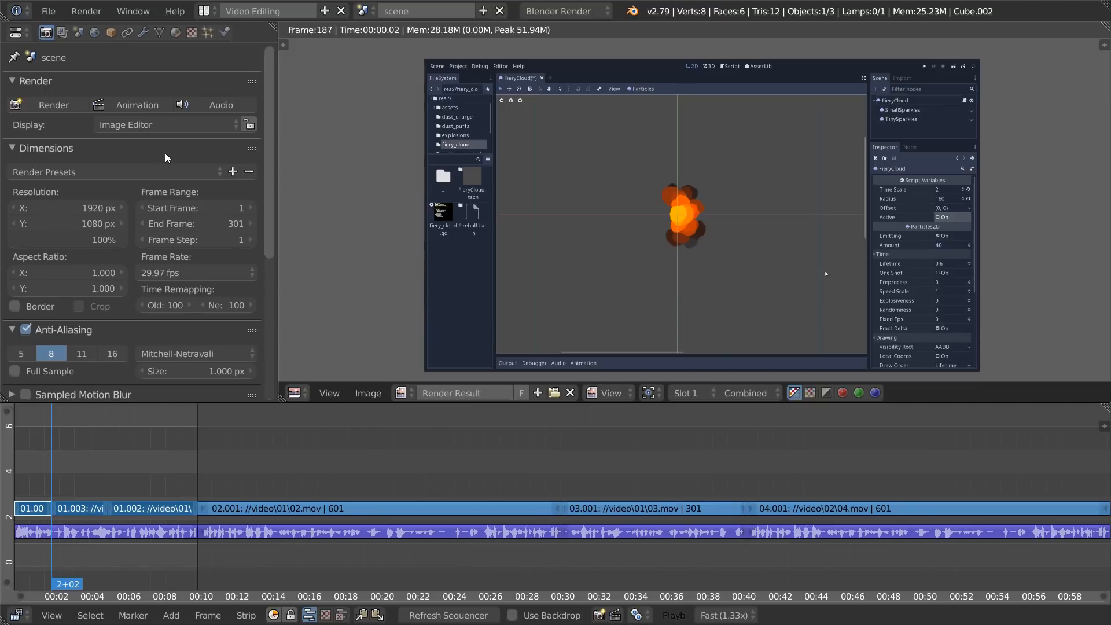
mouse_move(298, 596)
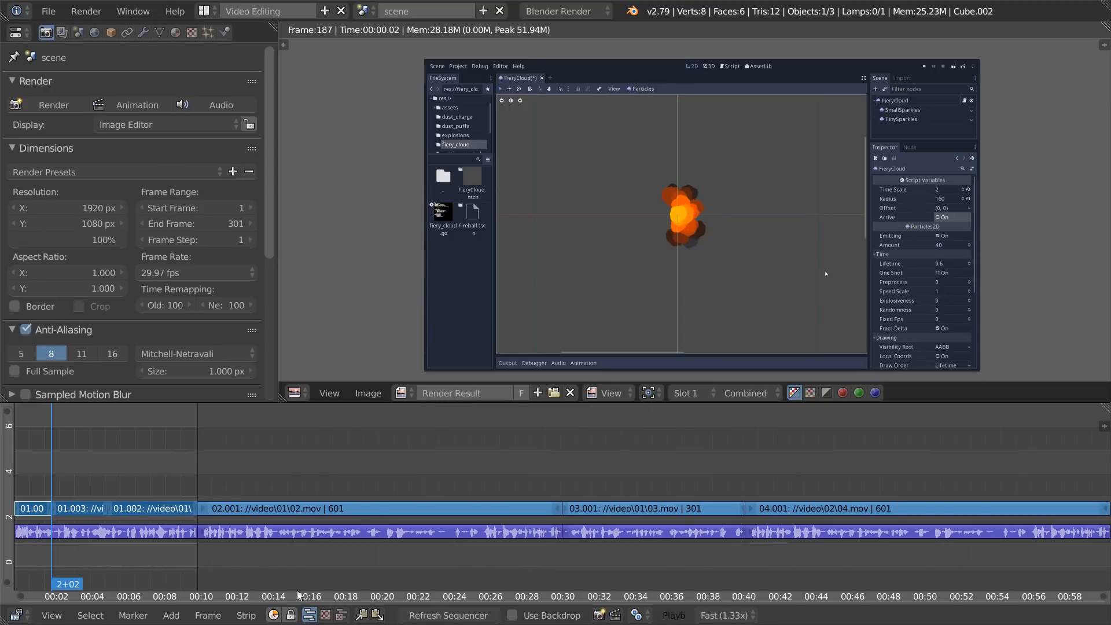
mouse_move(129, 197)
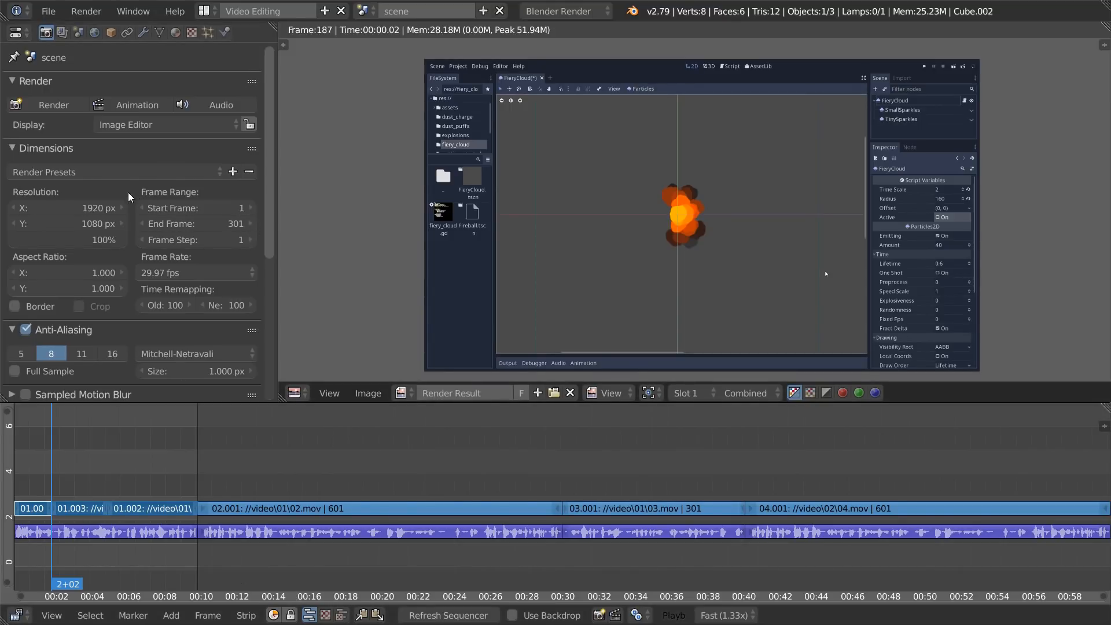
- Scroll Blender's Render properties down to the FFmpeg MPEG-4 H.264 and AAC encoding panel
scroll("down", 3)
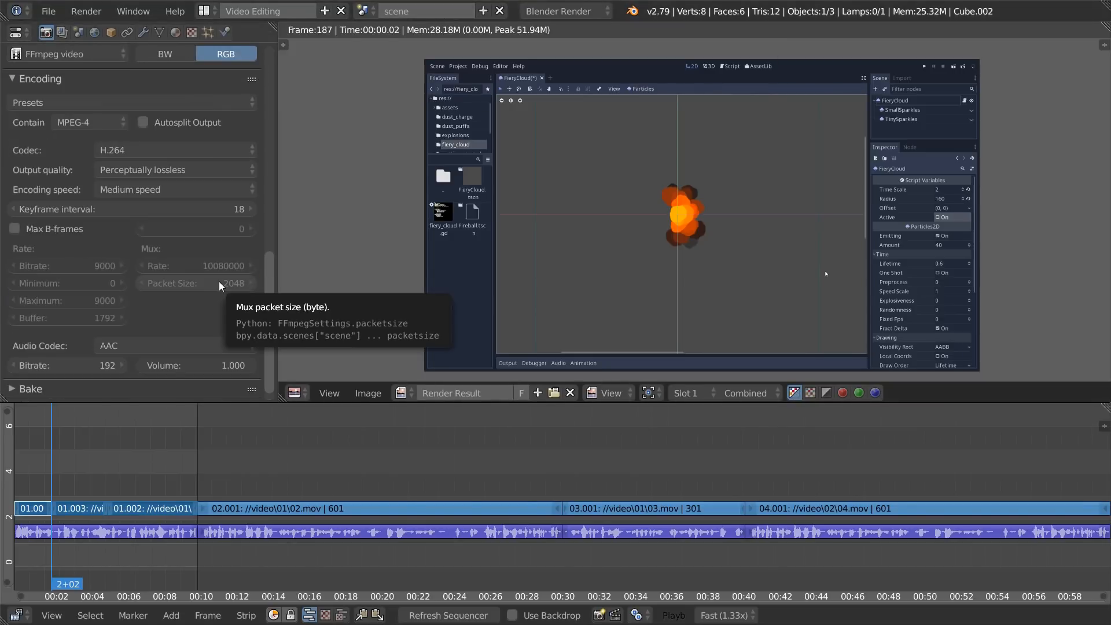
mouse_move(203, 329)
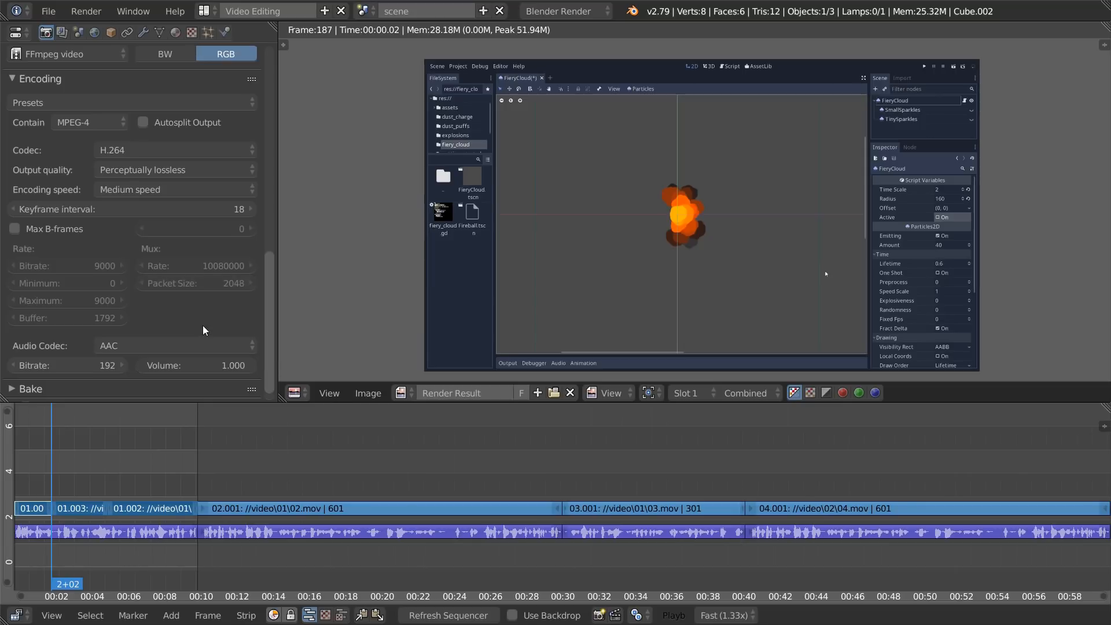
mouse_move(219, 310)
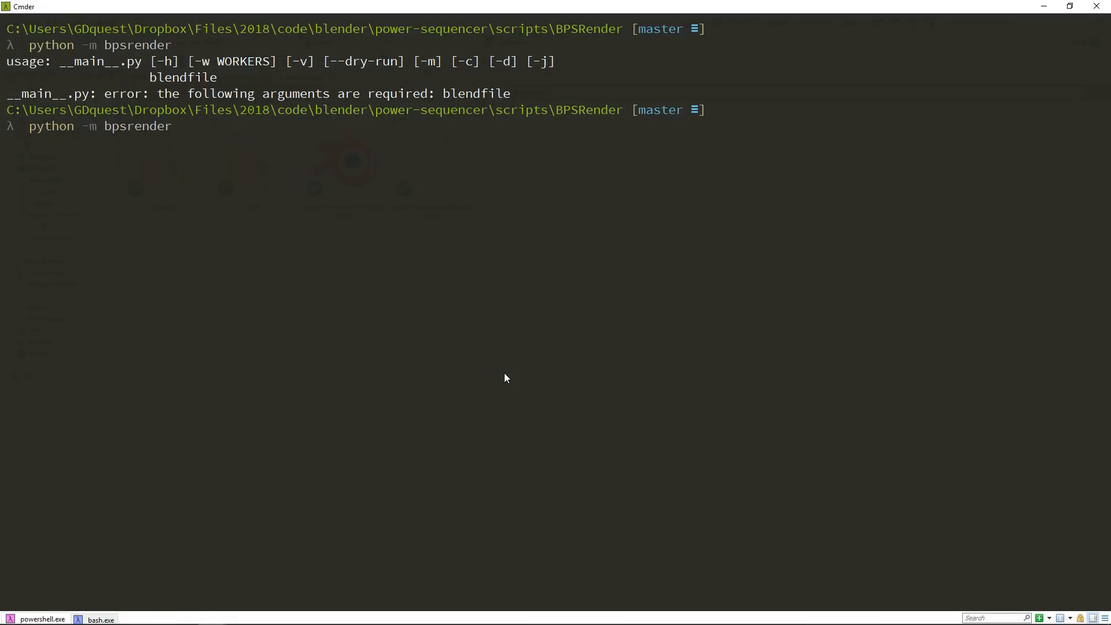
- Add the power-sequencer-tester.blend path and try the --video-only and --mixdown-only flags
type("C:\\Users\\GDquest\\Dropbox\\Files\\2018\\code\\blender\\power-sequencer\\test-projects\\power-sequencer-tester.blend")
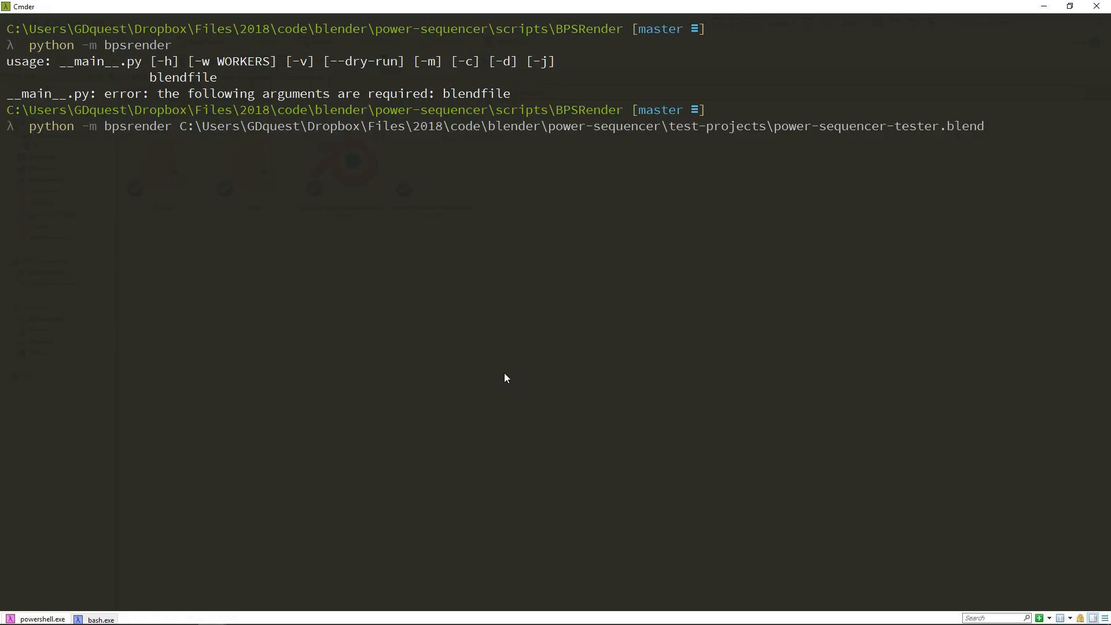
mouse_move(864, 339)
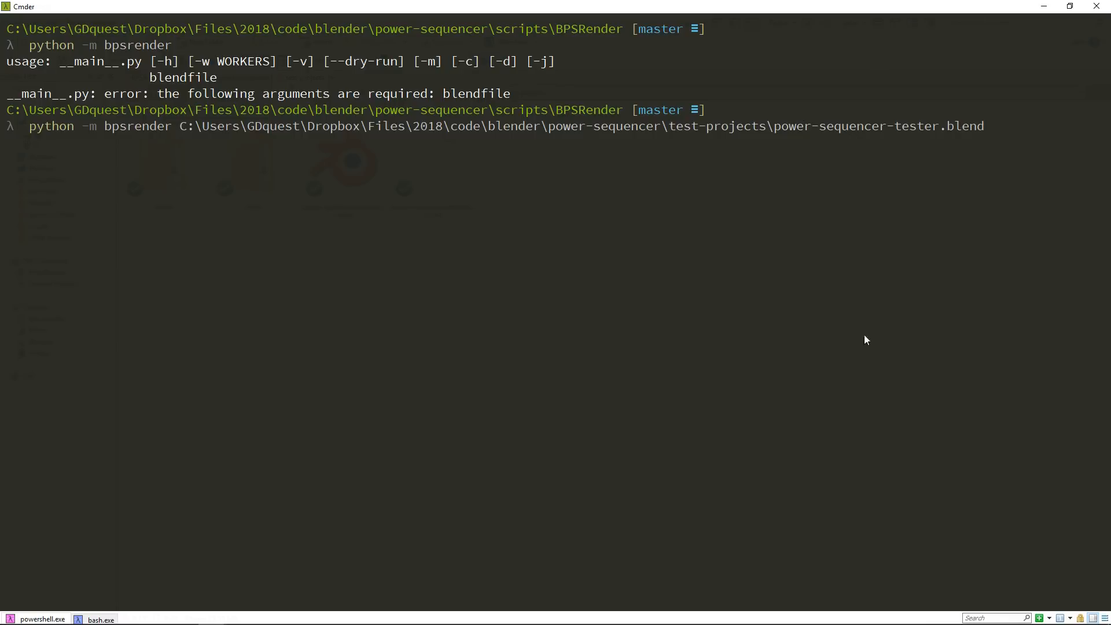
mouse_move(445, 257)
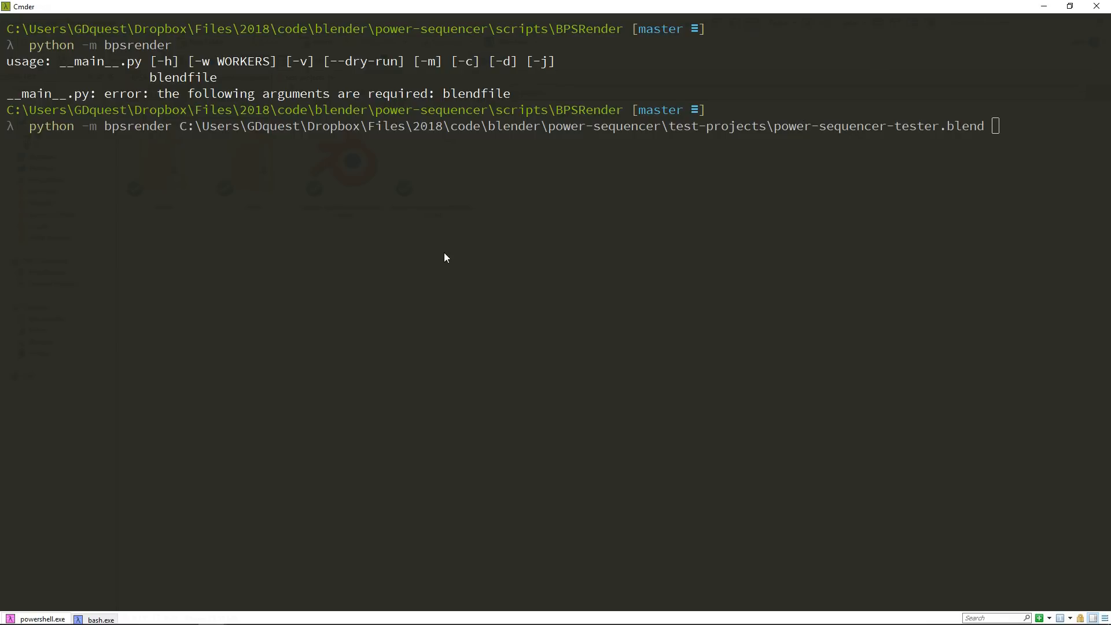
type("--")
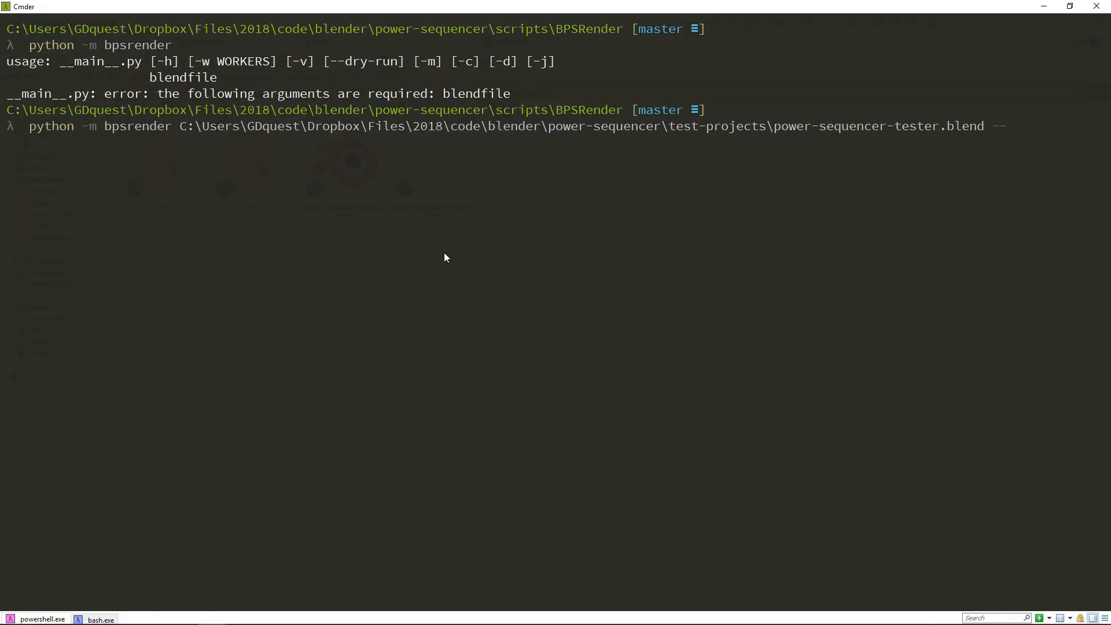
type("--video-only")
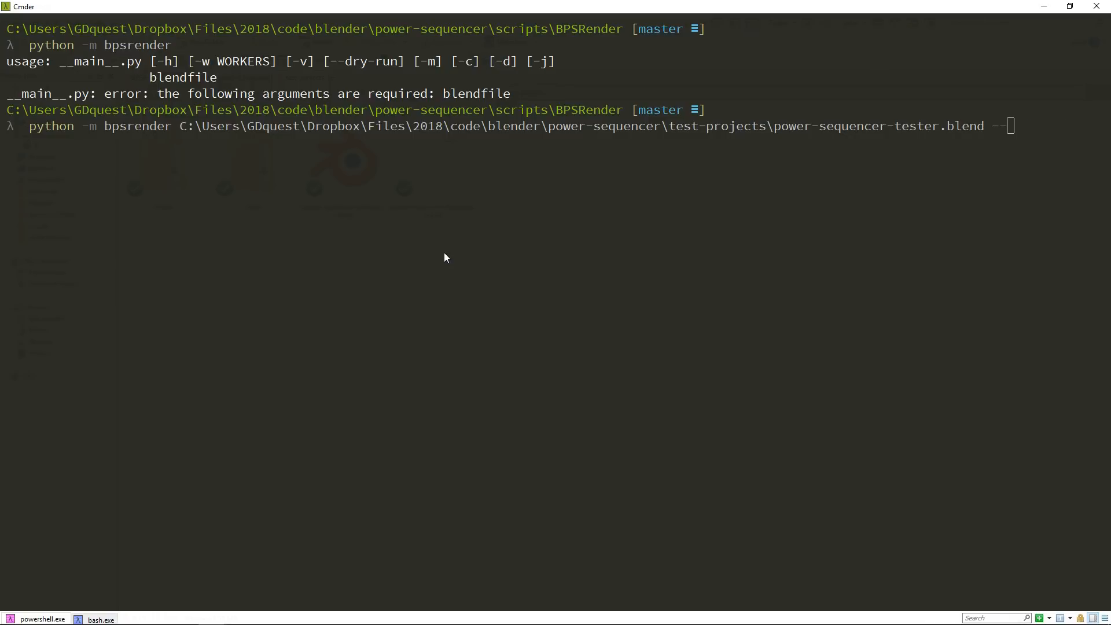
type("mixdown-")
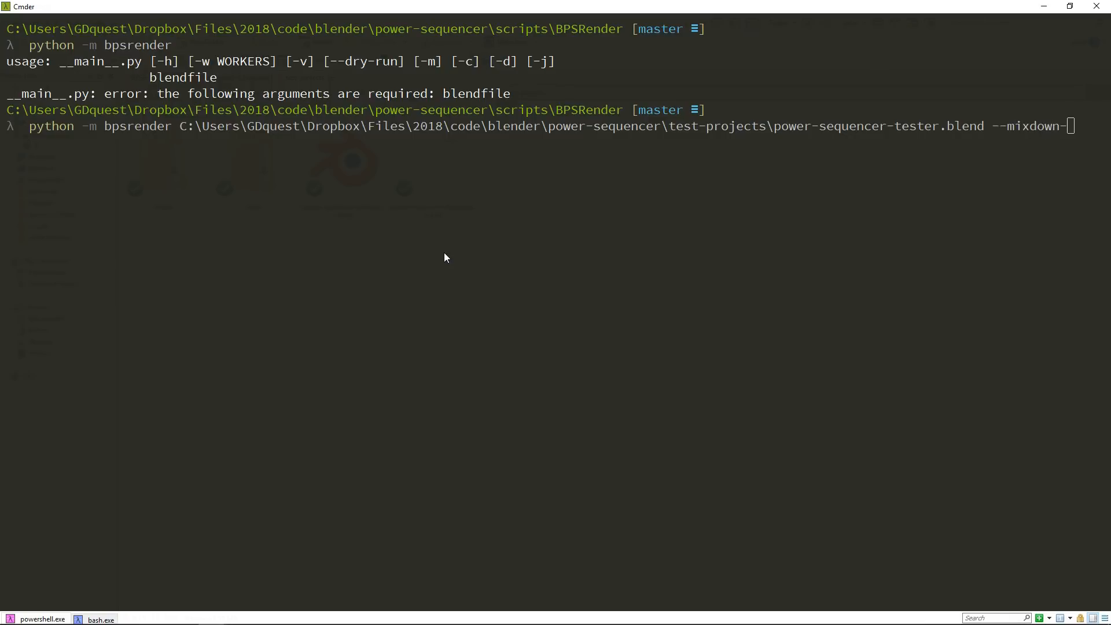
type("only")
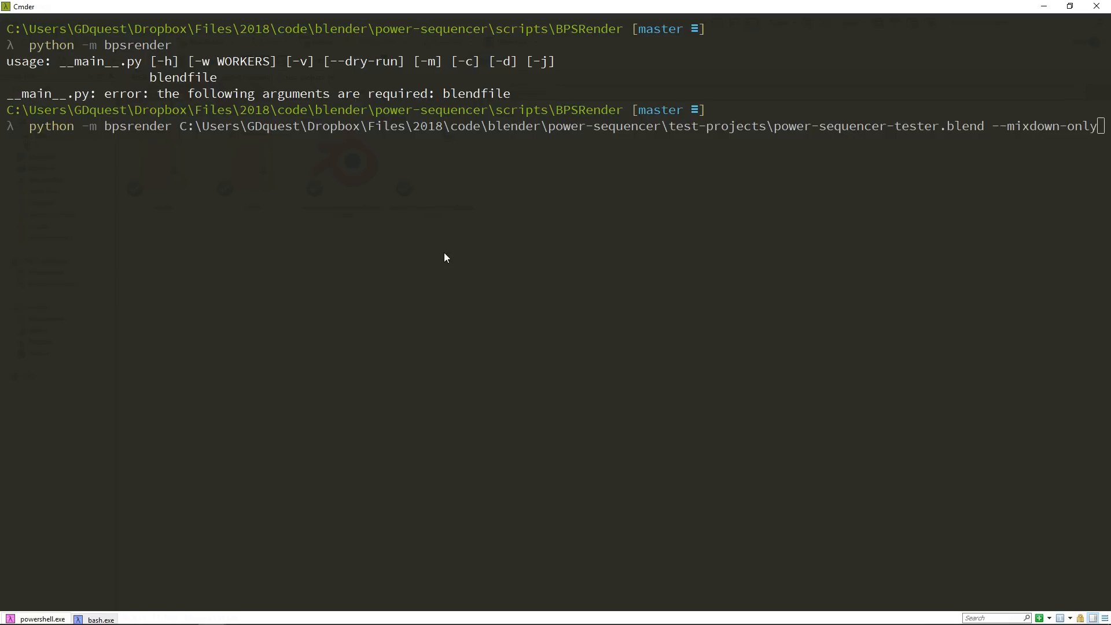
key("Backspace")
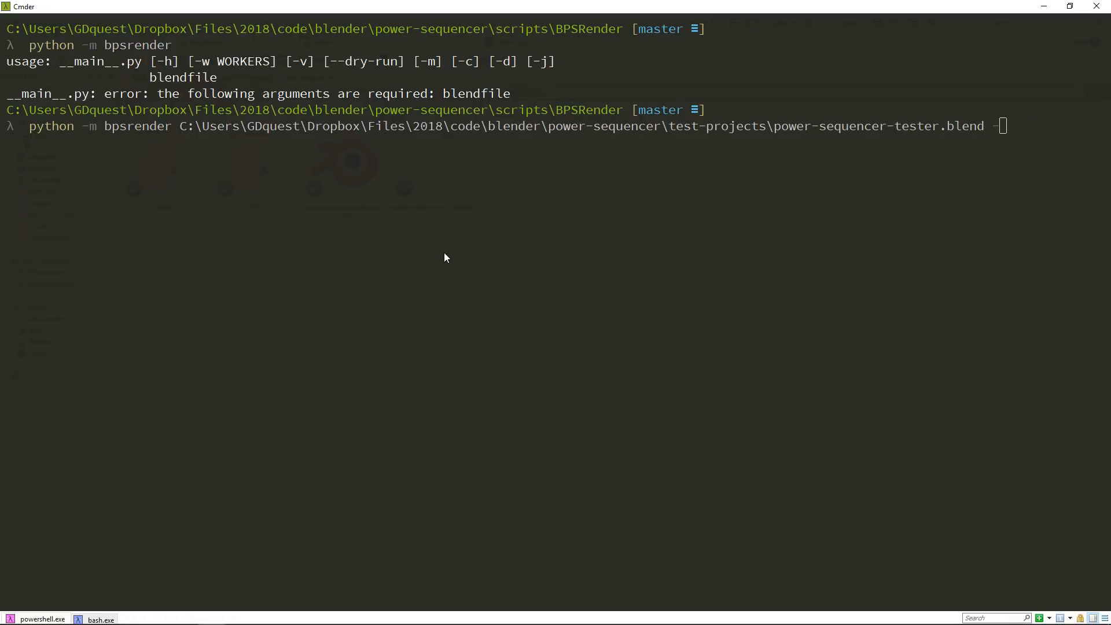
- Try the --join flag, then delete it, leaving only the blend path
type("--join-")
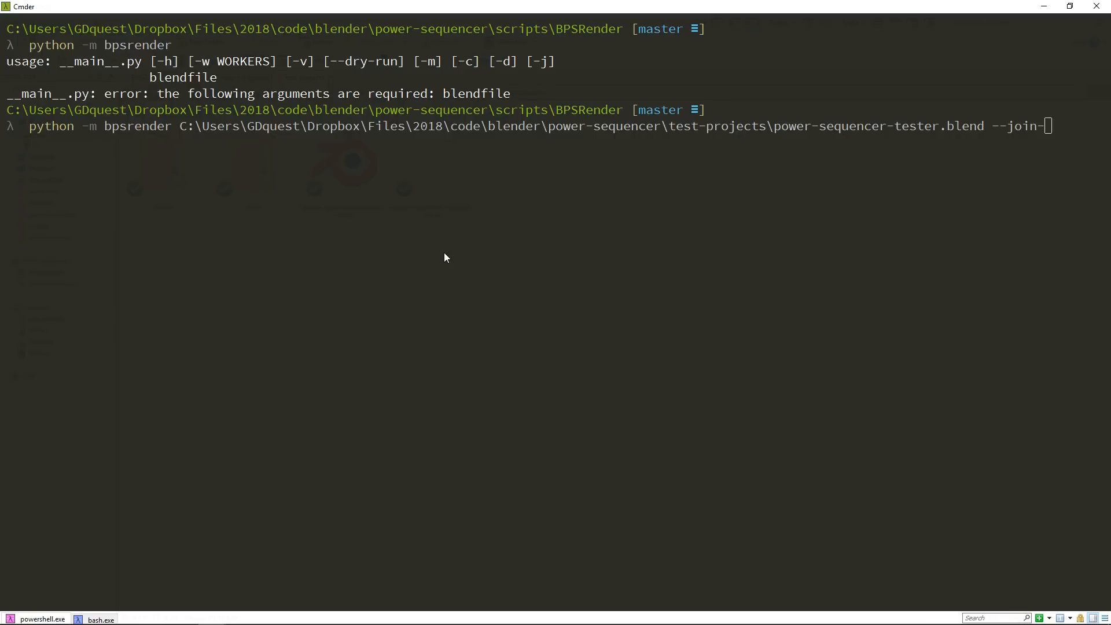
key("Backspace")
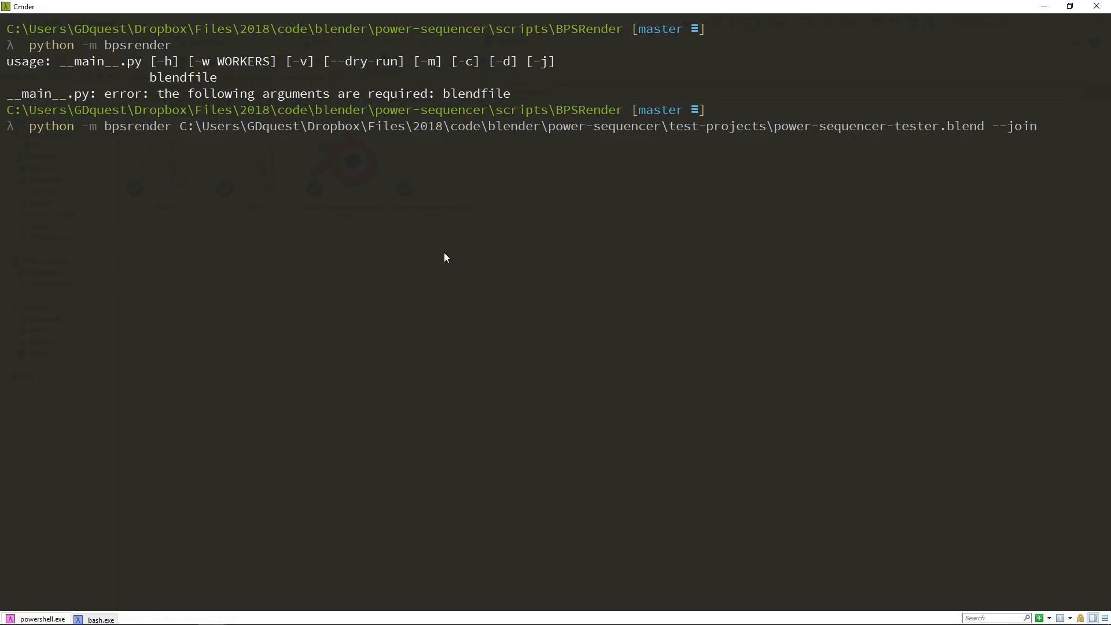
key("BackSpace")
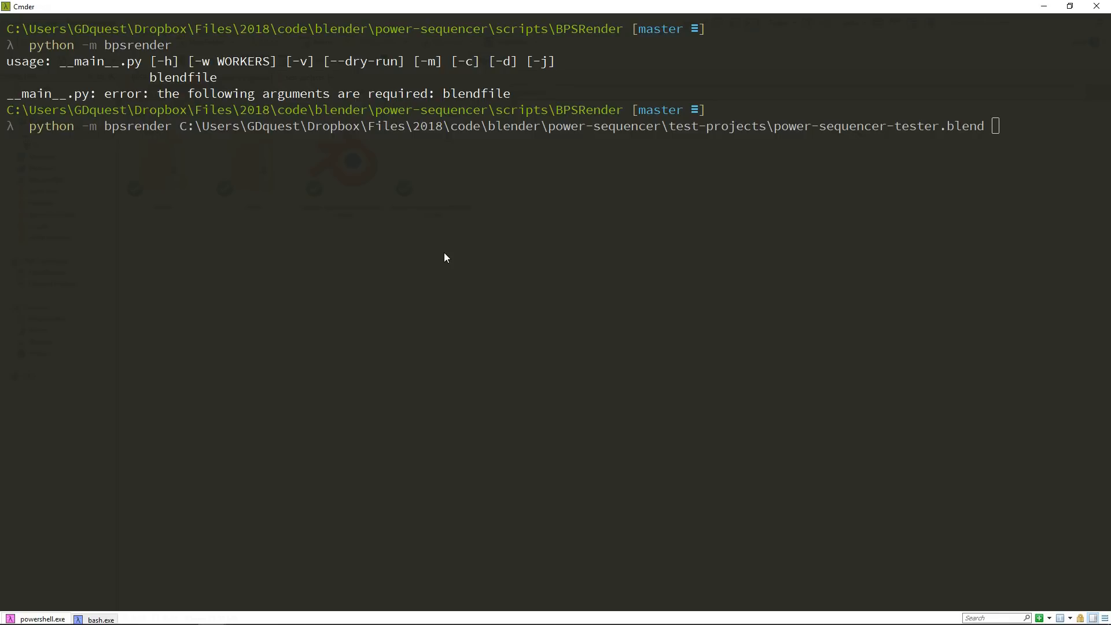
- Append the -w workers flag to the bpsrender command
double_click(363, 60)
type(" -w")
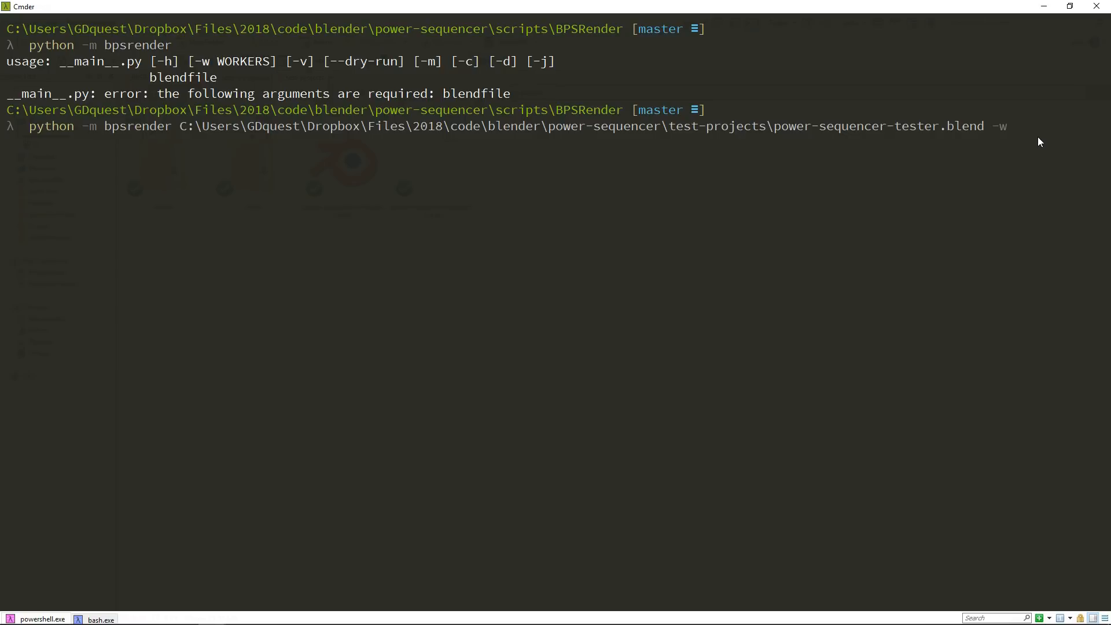
key("Backspace")
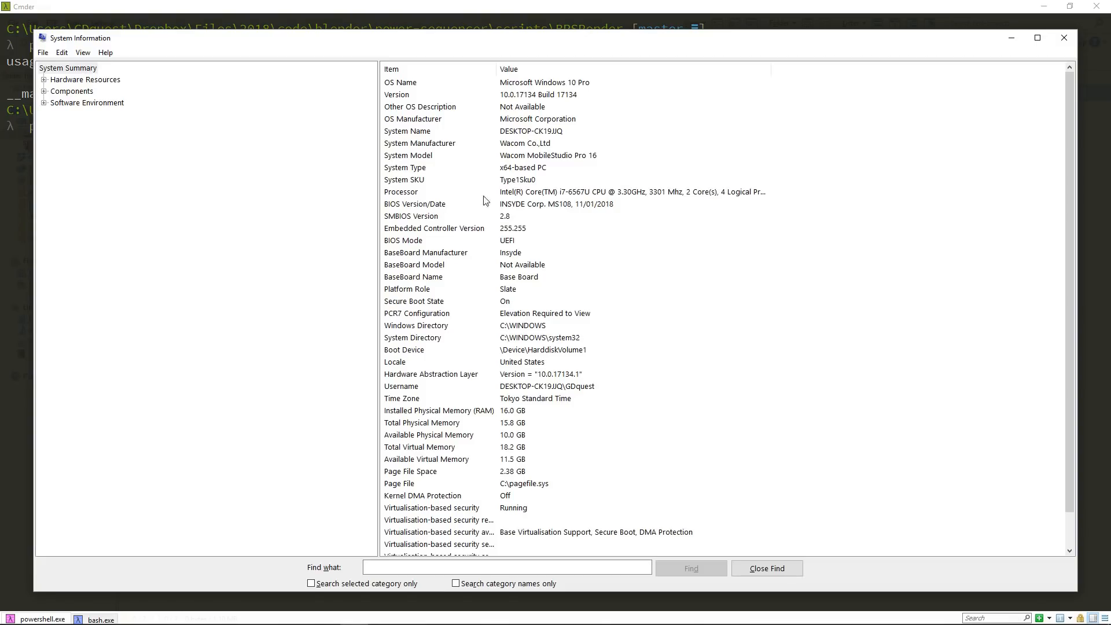
- Highlight the Processor entry to read the i7-6567U's 2 cores and 4 logical processors
left_click(401, 192)
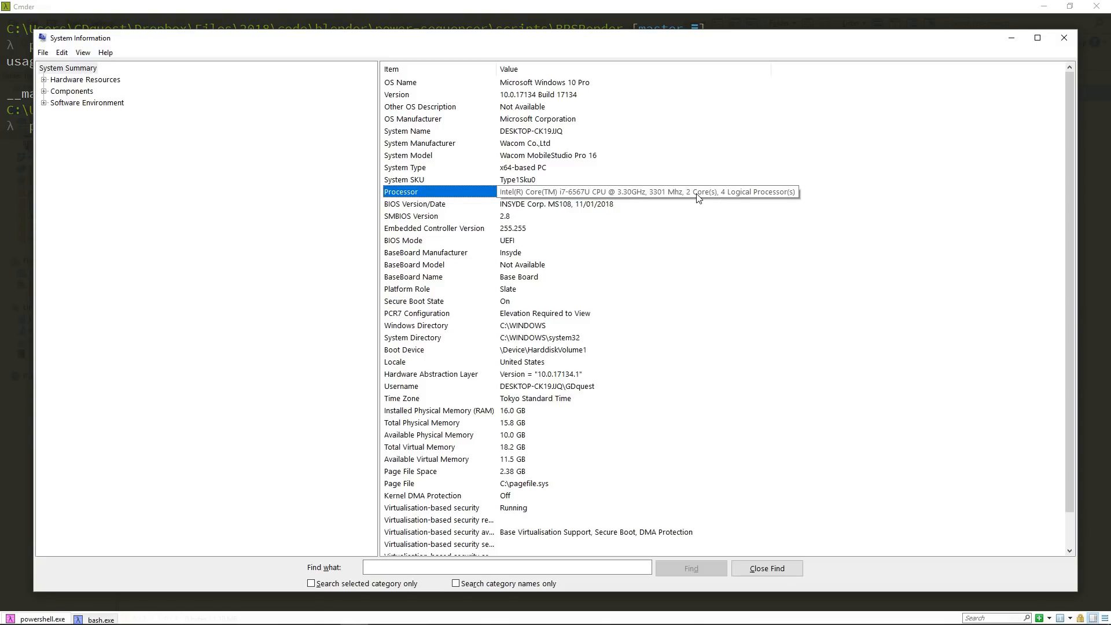
left_click(631, 192)
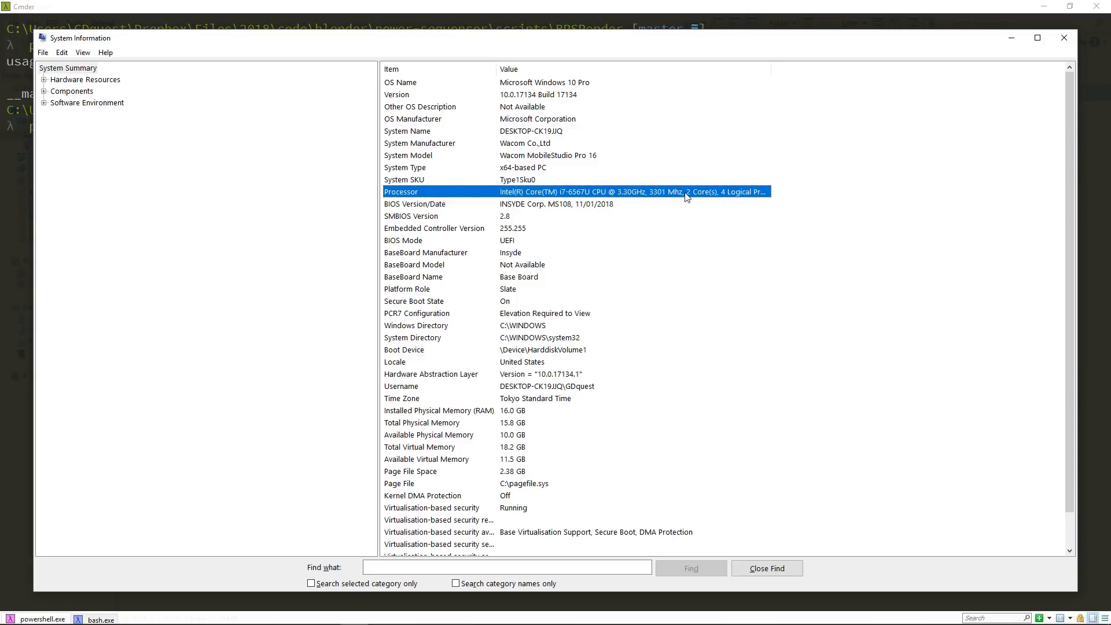
mouse_move(688, 200)
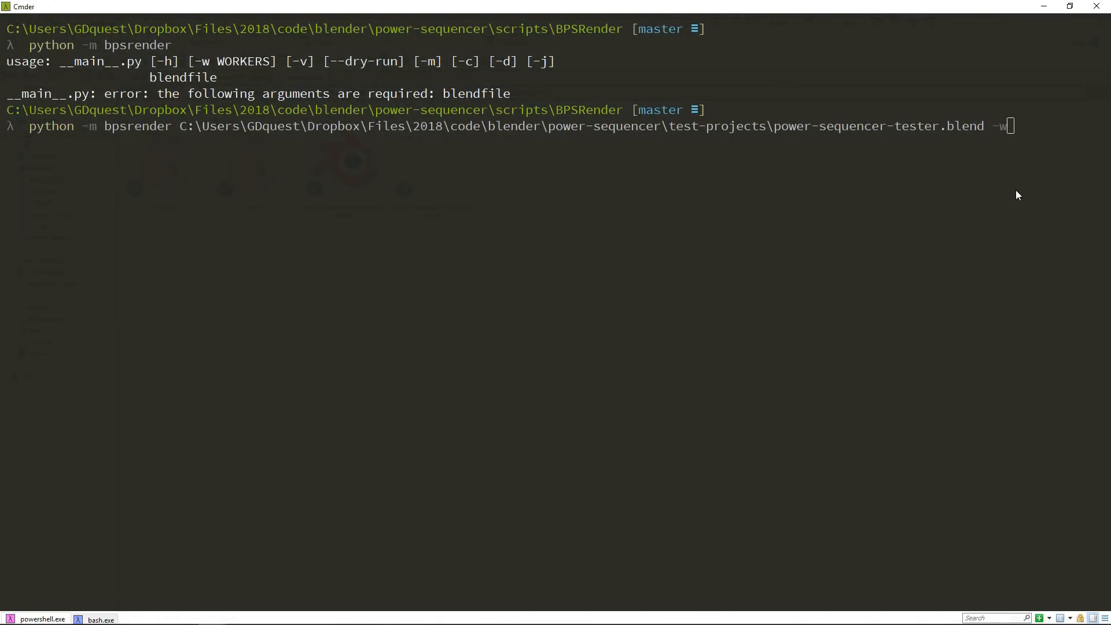
- Retype the worker option and its value until the command ends with -w 3
type("3")
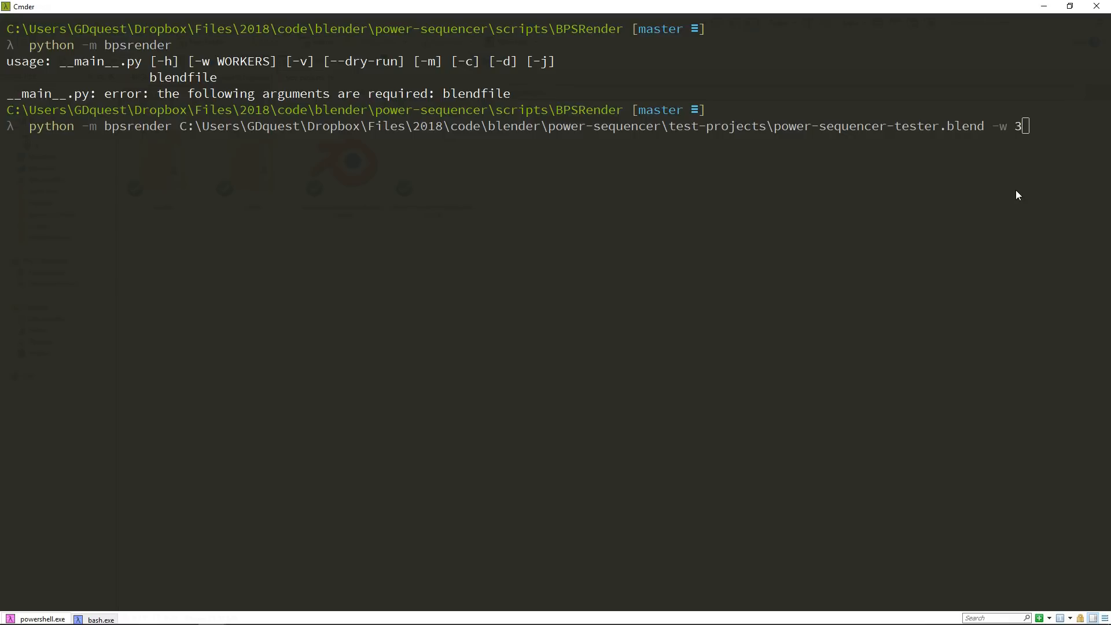
key("Backspace")
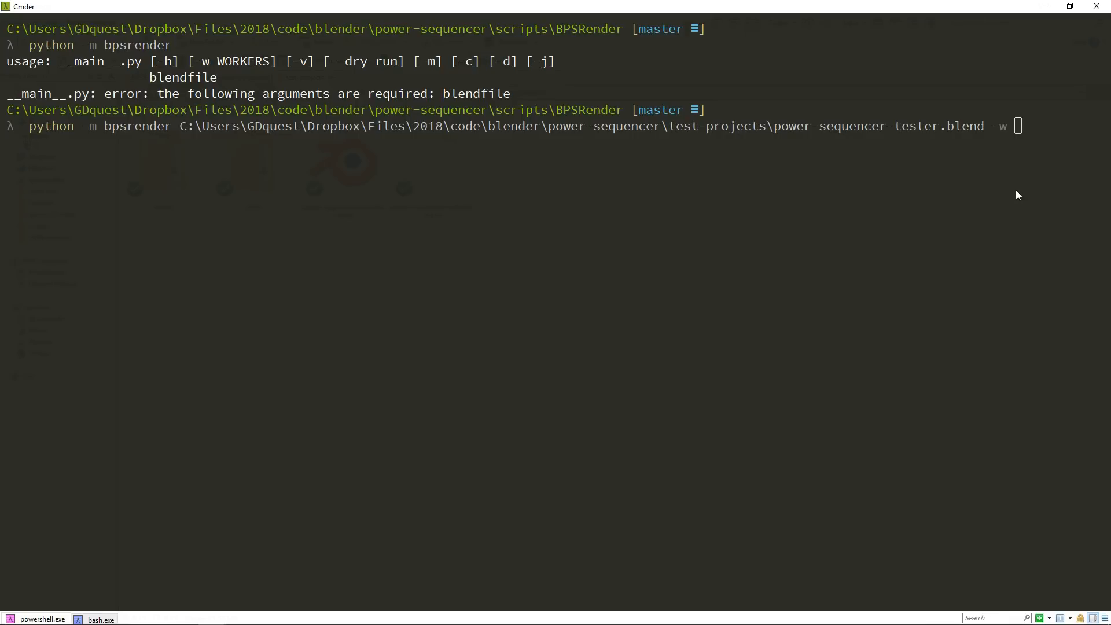
key("BackSpace")
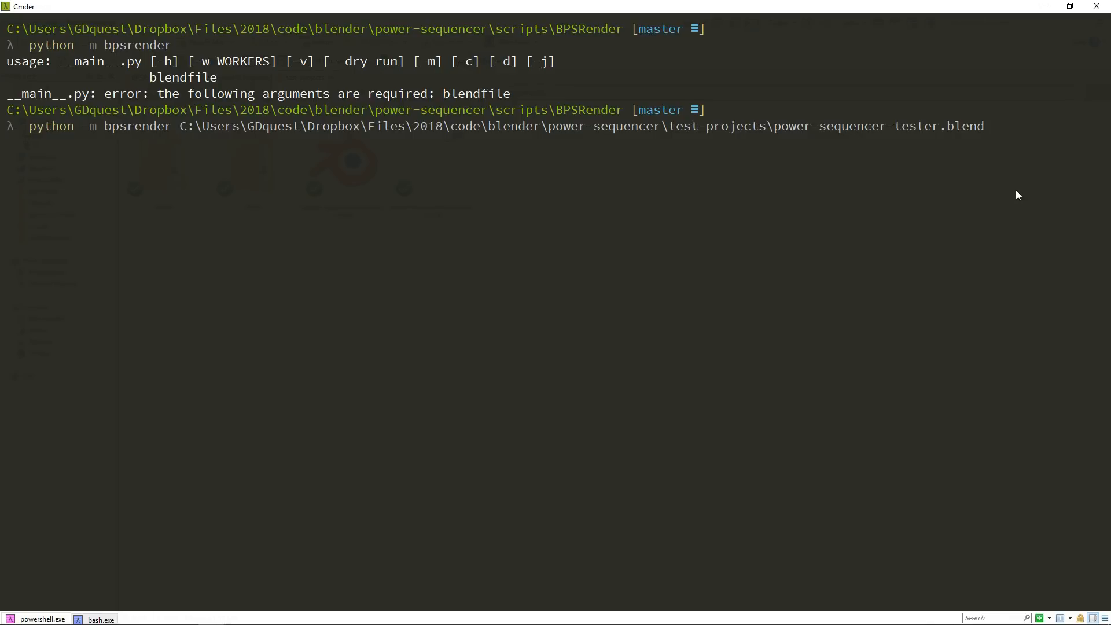
type("-w")
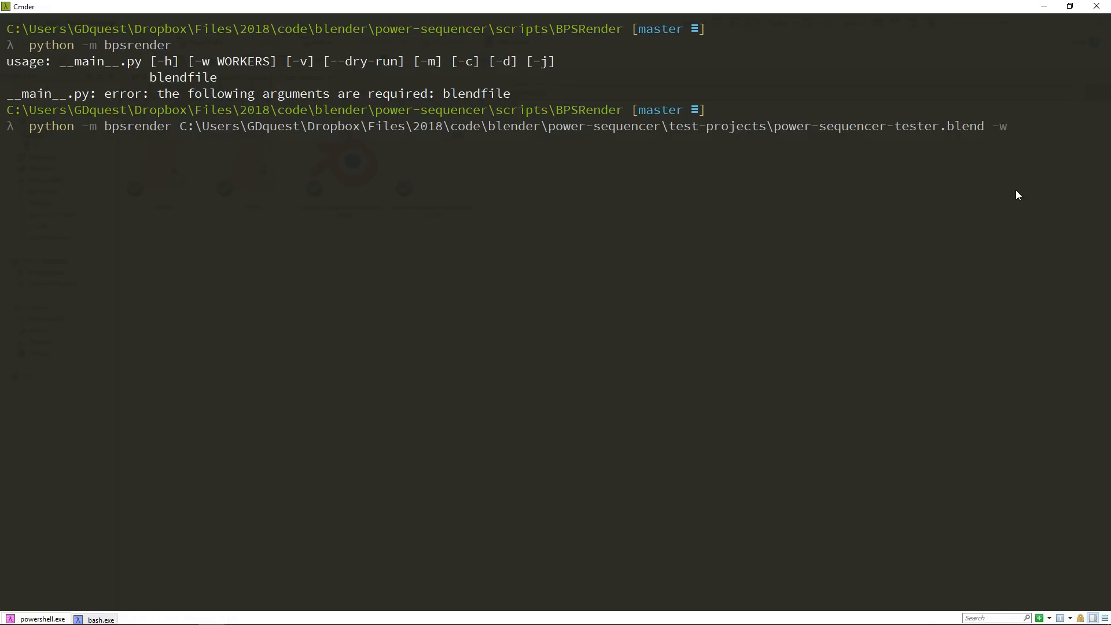
type("30")
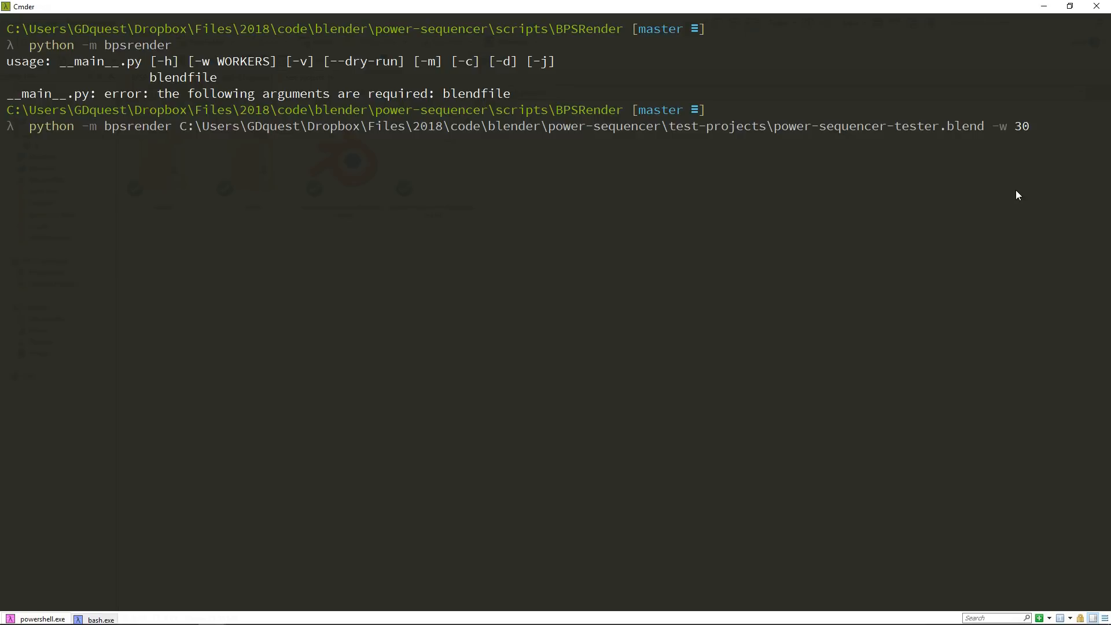
key("BackSpace")
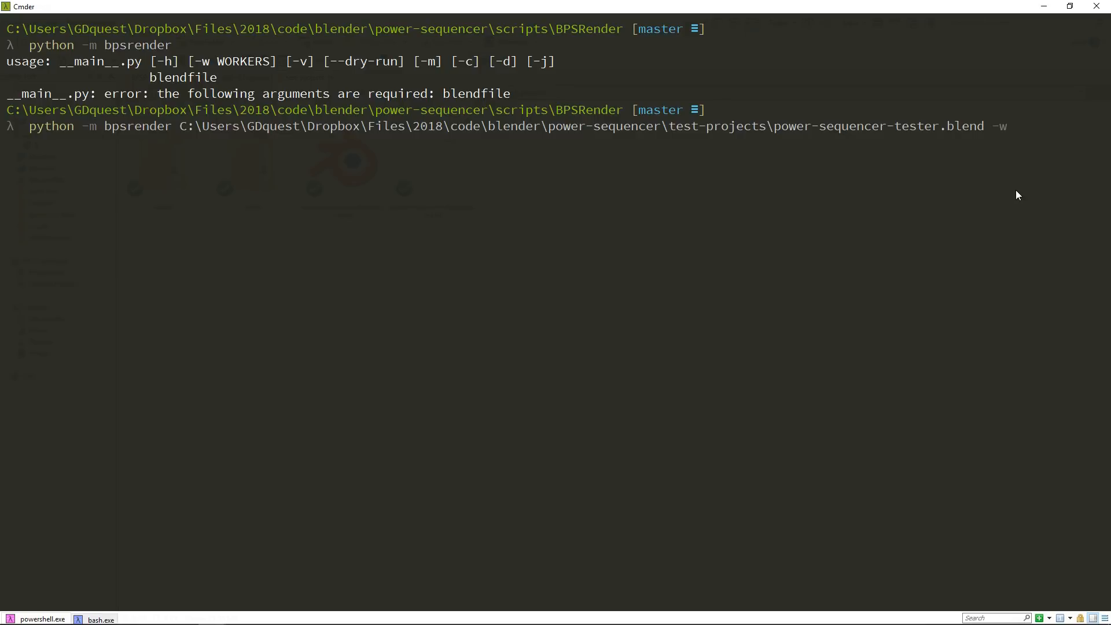
key("BackSpace")
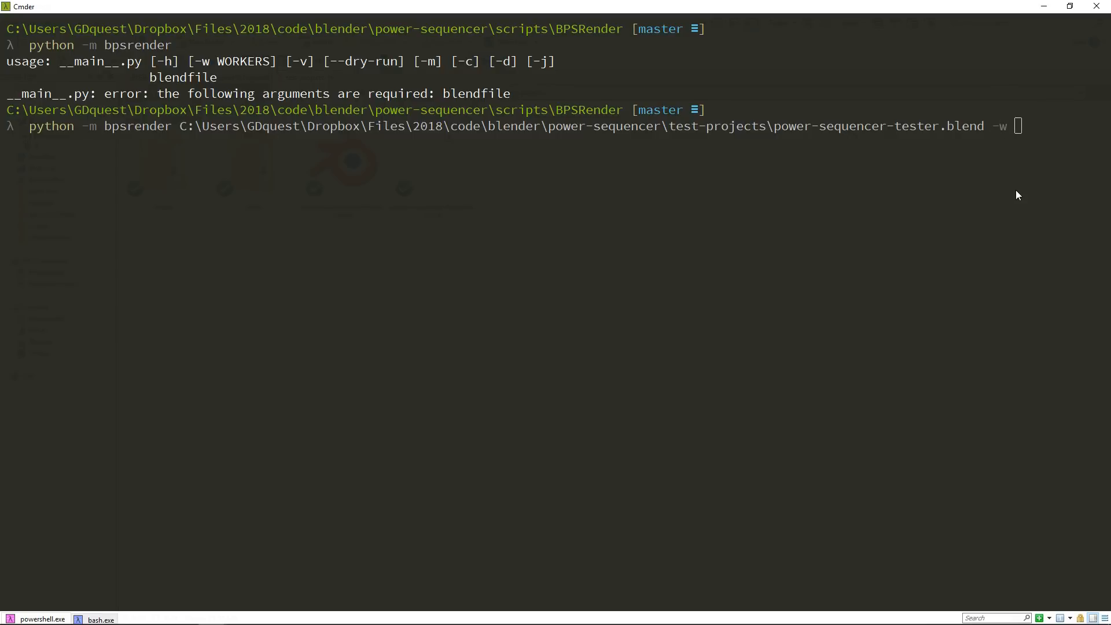
type("3")
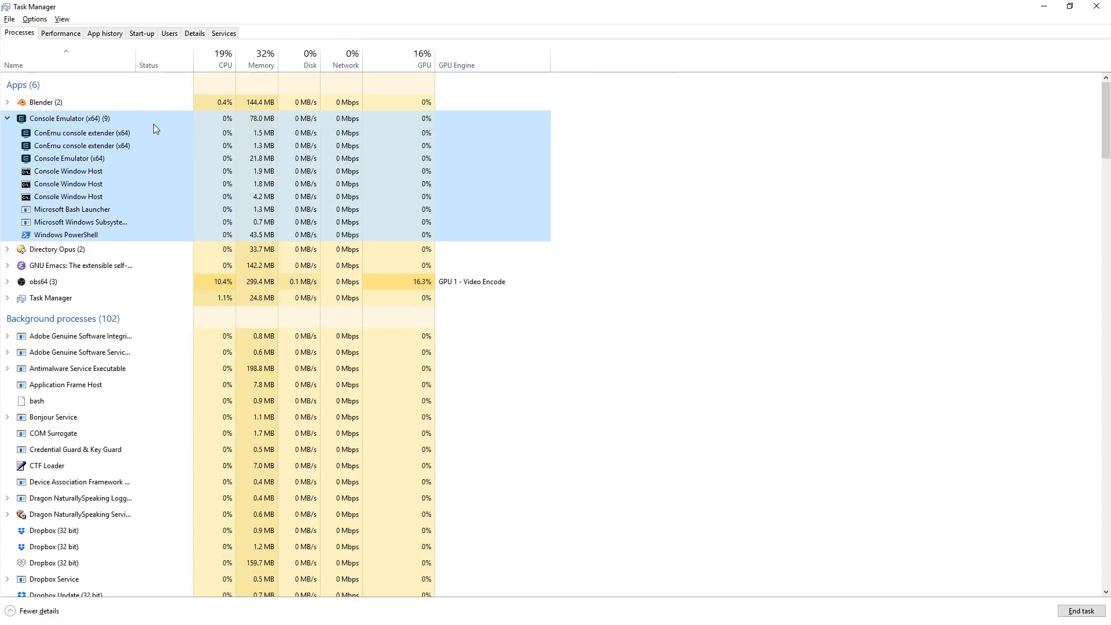
mouse_move(686, 150)
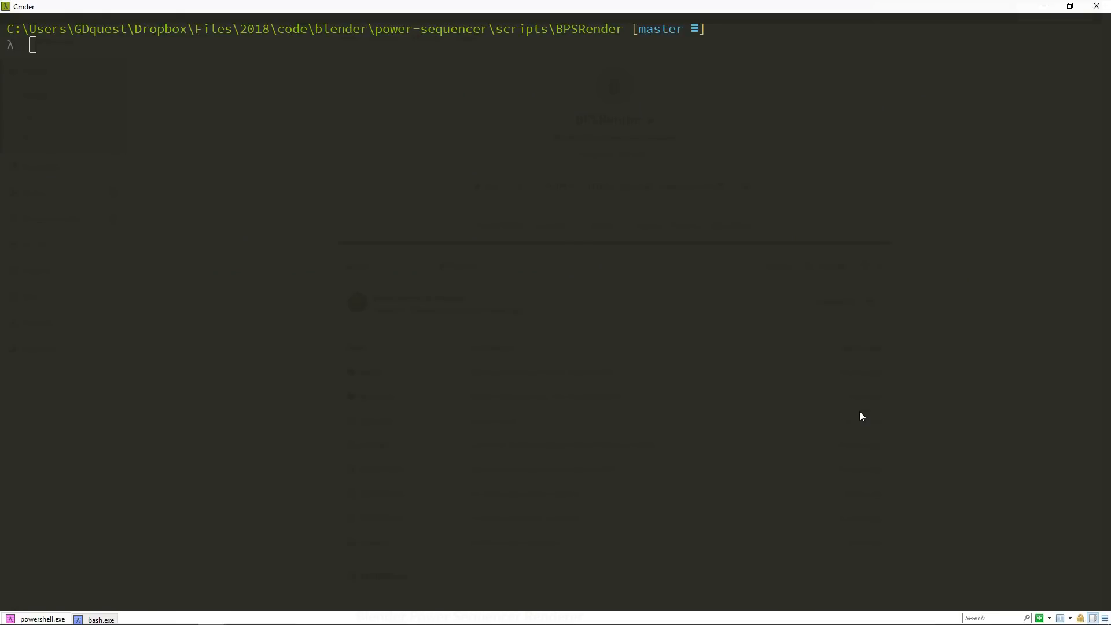
- Install bpsrender with pip, then type bpsrender with the power-sequencer-1.1-update-2.blend path
type("pip")
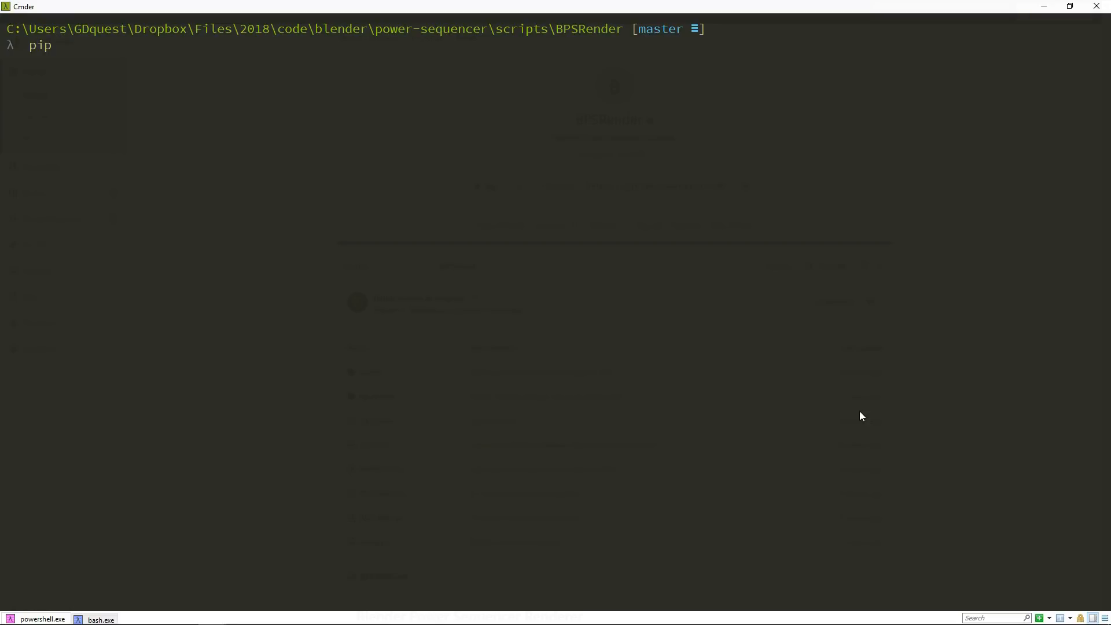
type("install bpsrender")
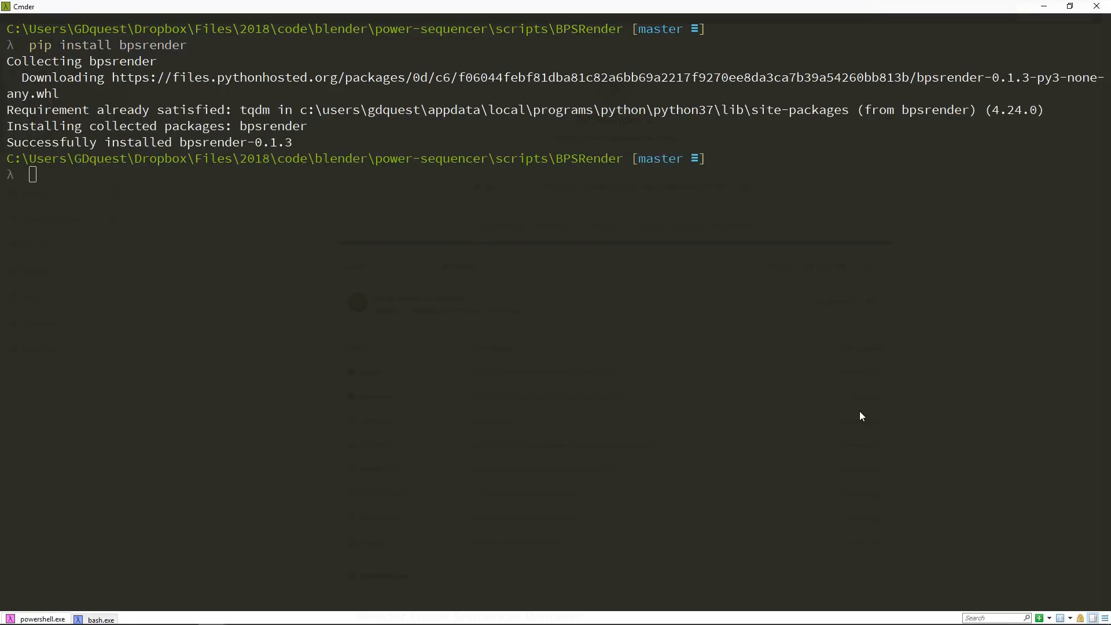
type("bpsrender")
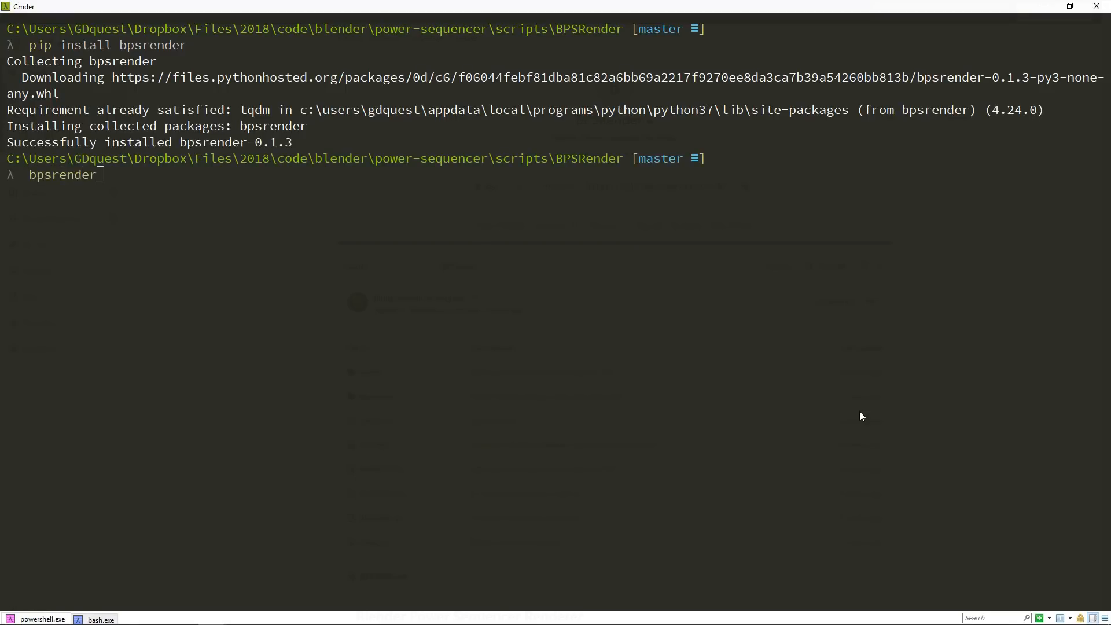
type("C:\\Users\\GDquest\\Videos\\power-sequencer-1.1-update\\power-sequencer-1.1-update-2.blend")
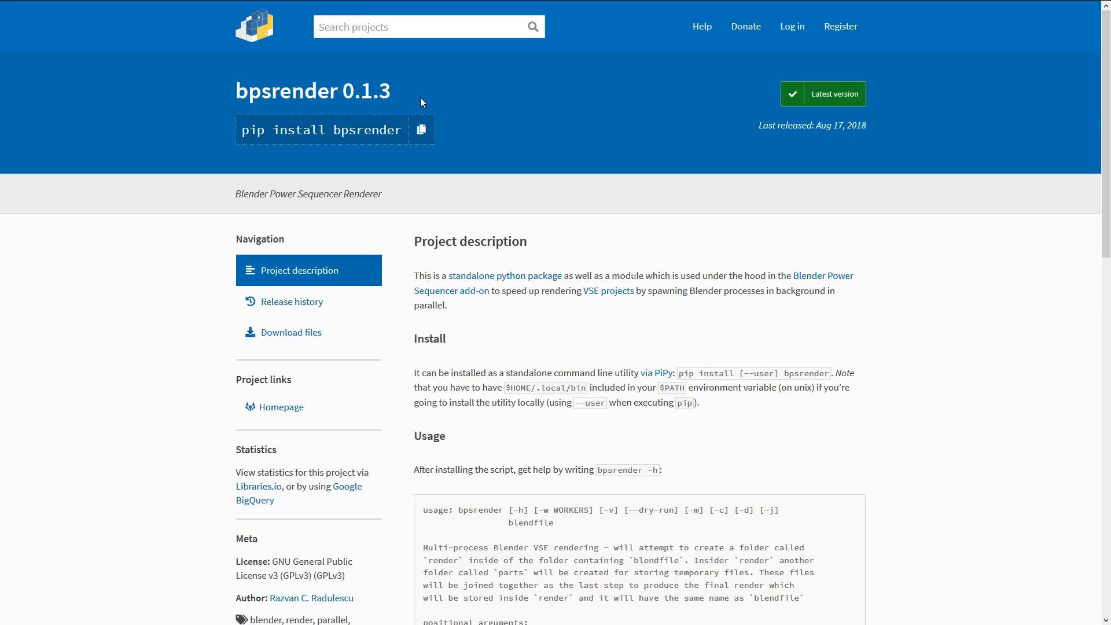
mouse_move(443, 95)
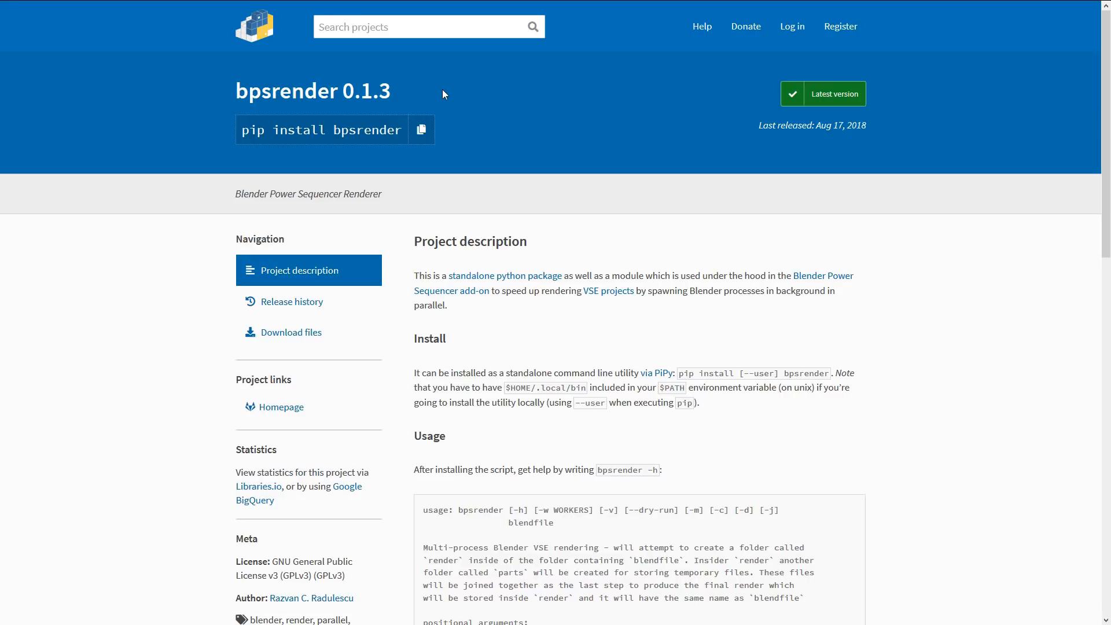
mouse_move(966, 315)
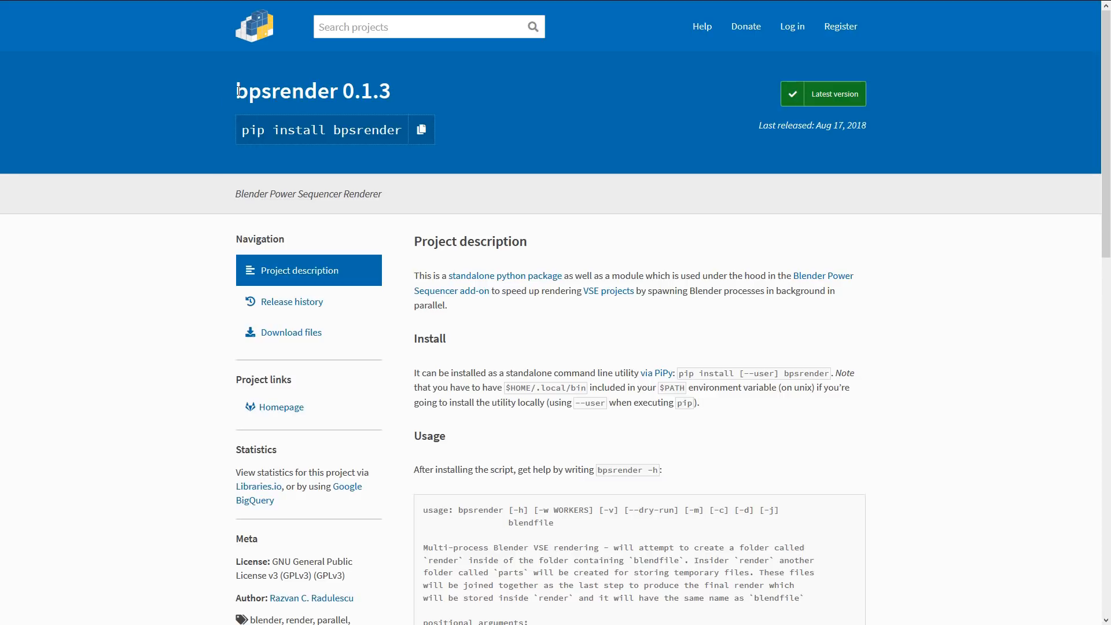
mouse_move(927, 230)
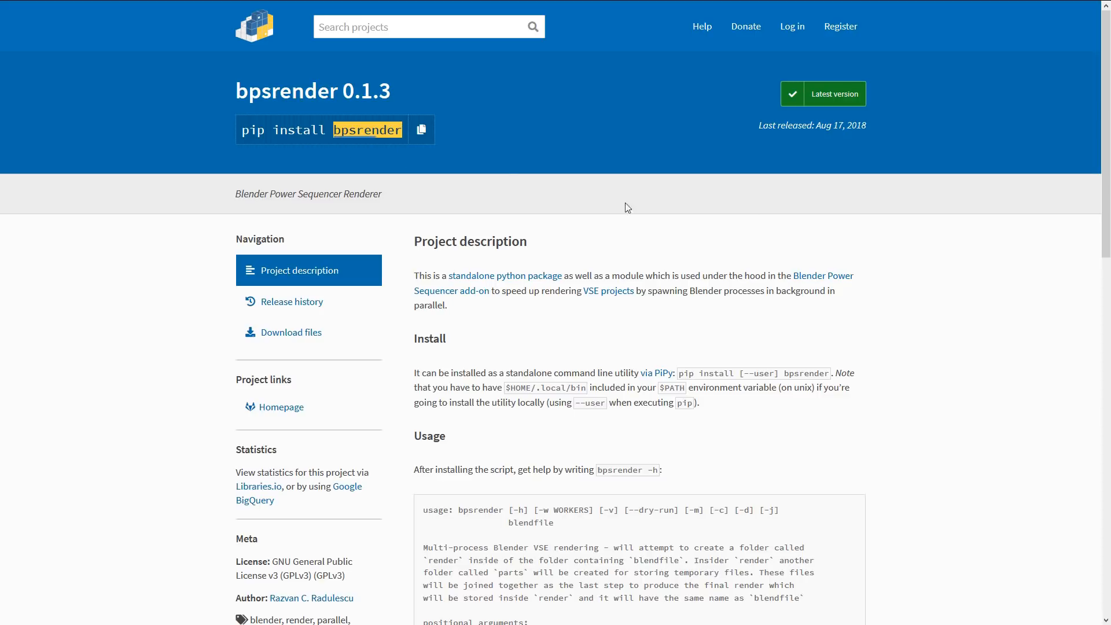
double_click(367, 129)
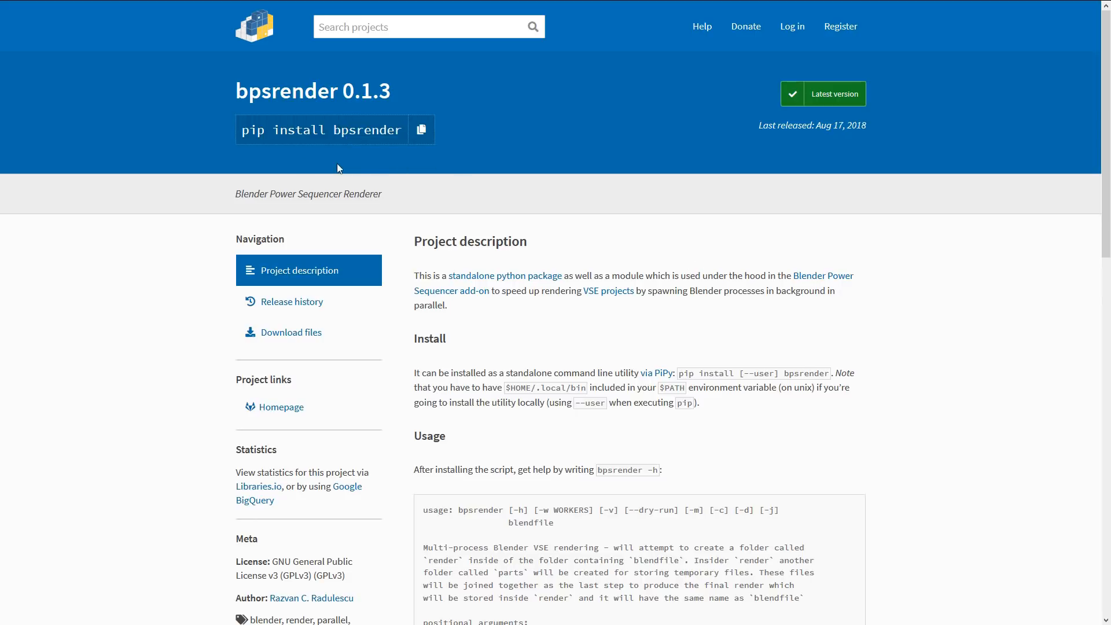
mouse_move(591, 270)
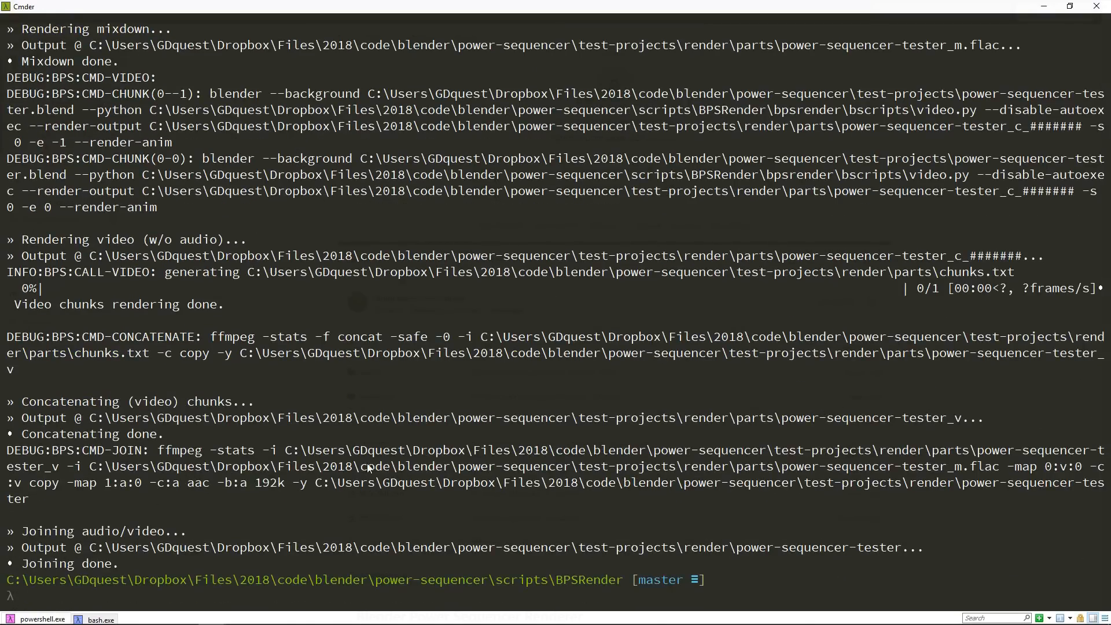
- Scroll the finished bpsrender output to confirm concatenation and audio/video joining are done
left_click_drag(10, 142, 156, 563)
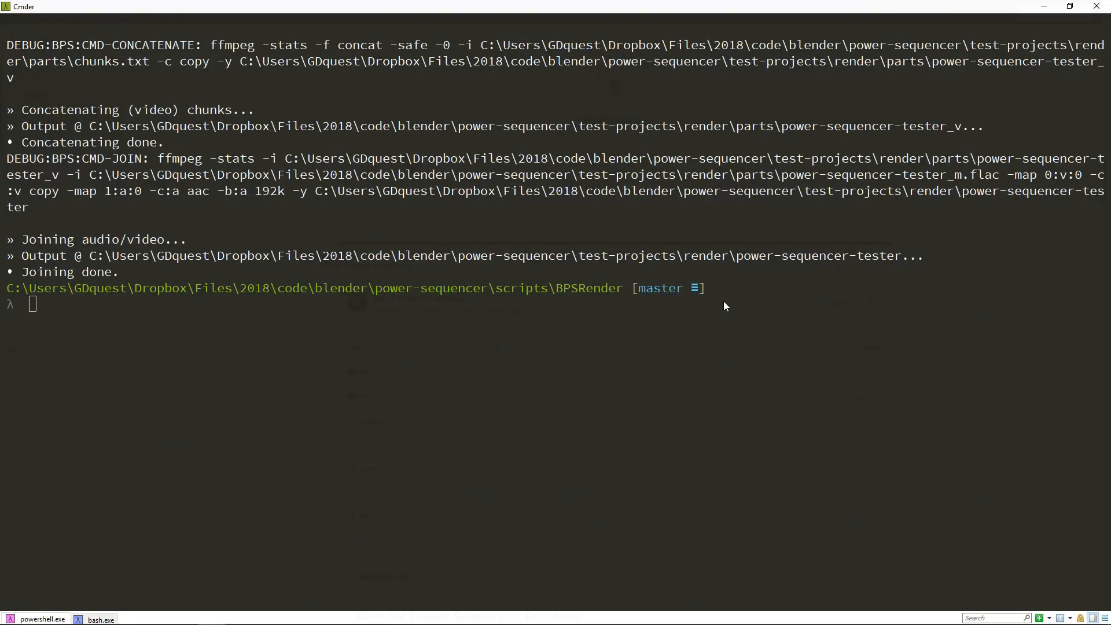
mouse_move(832, 397)
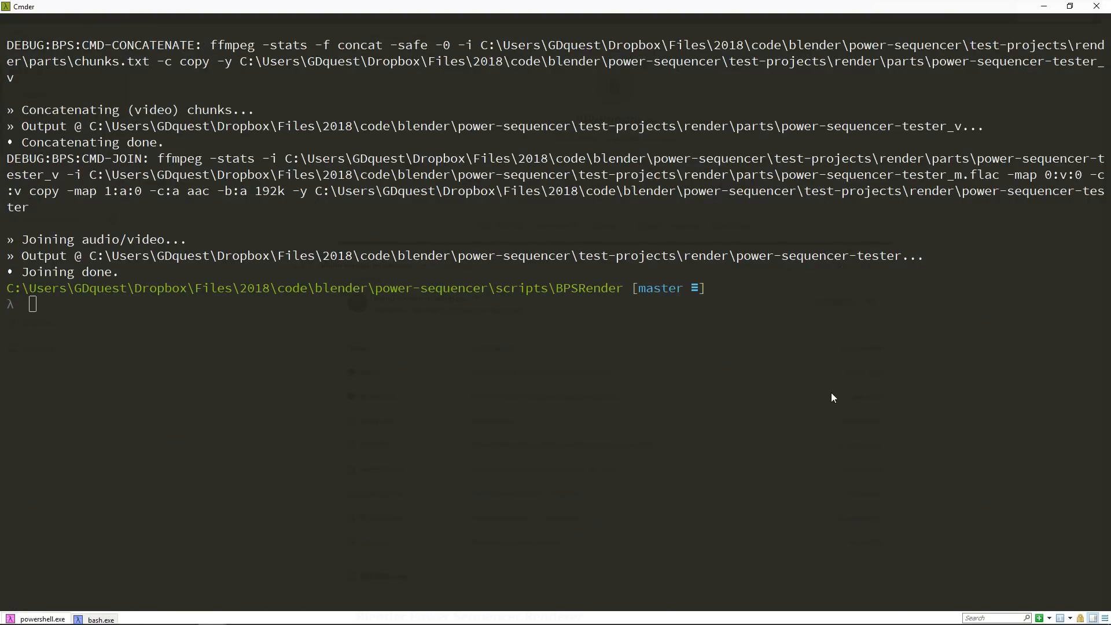